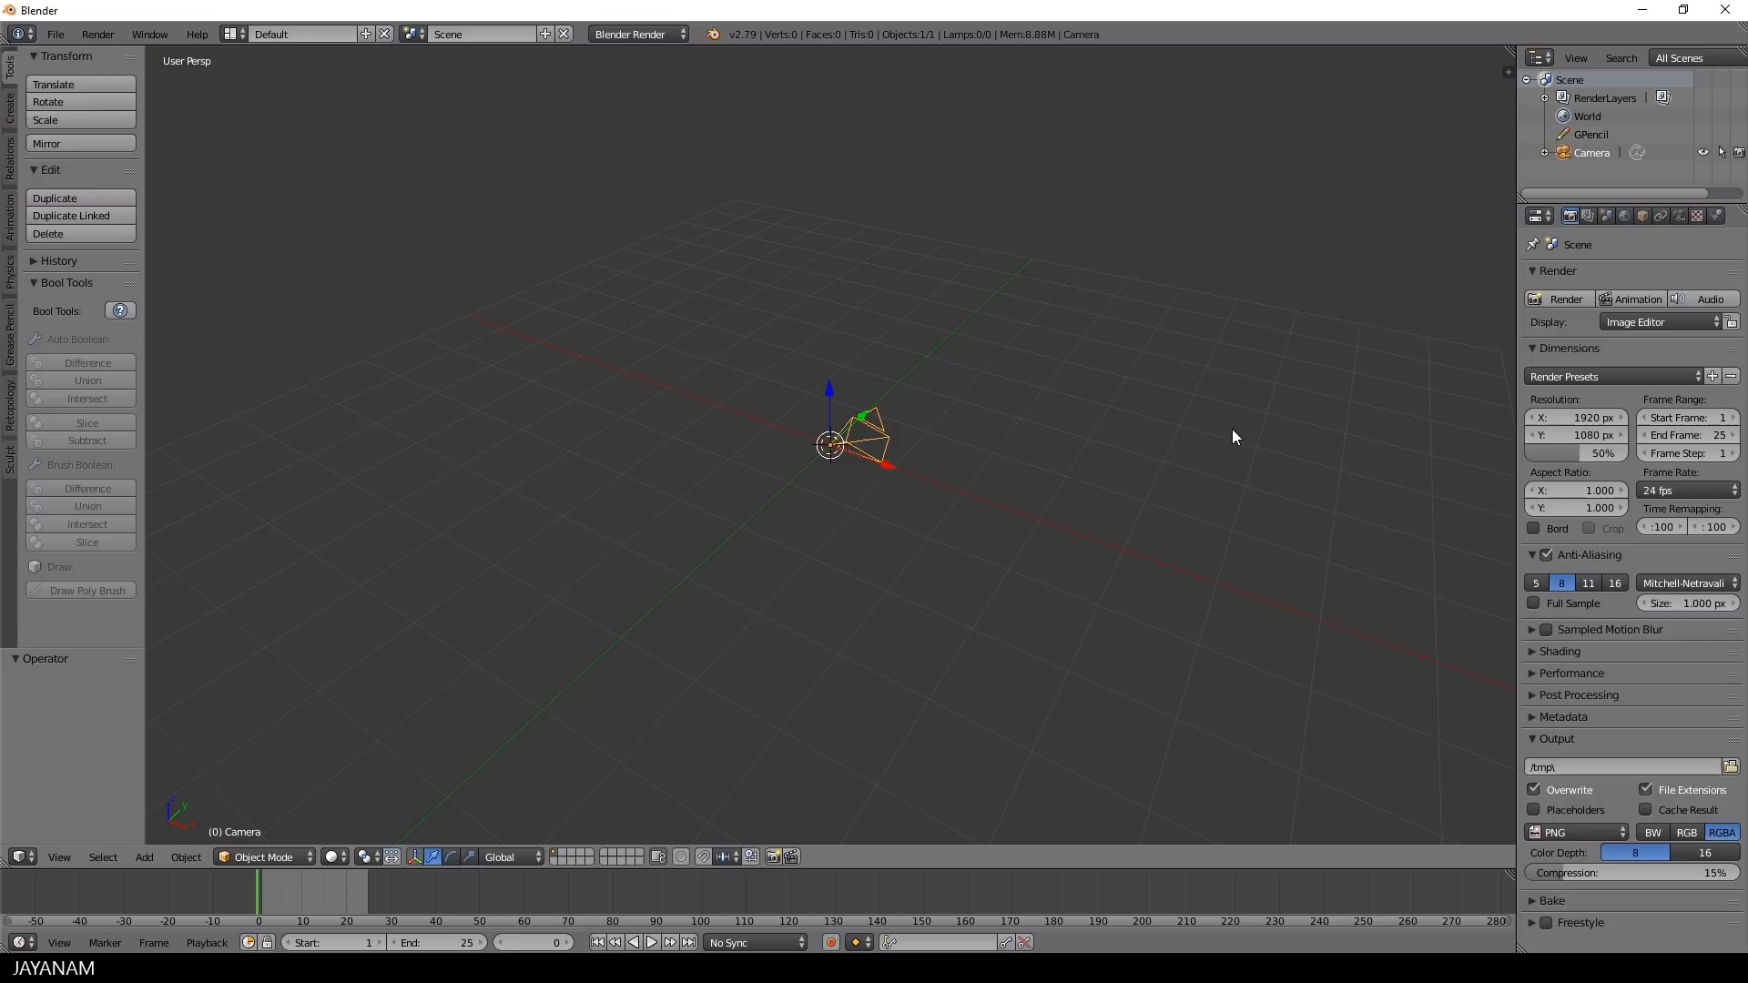
Open the 3D viewport's side panel to show lens, 3D cursor, shading and Screencast Keys settings
key("n")
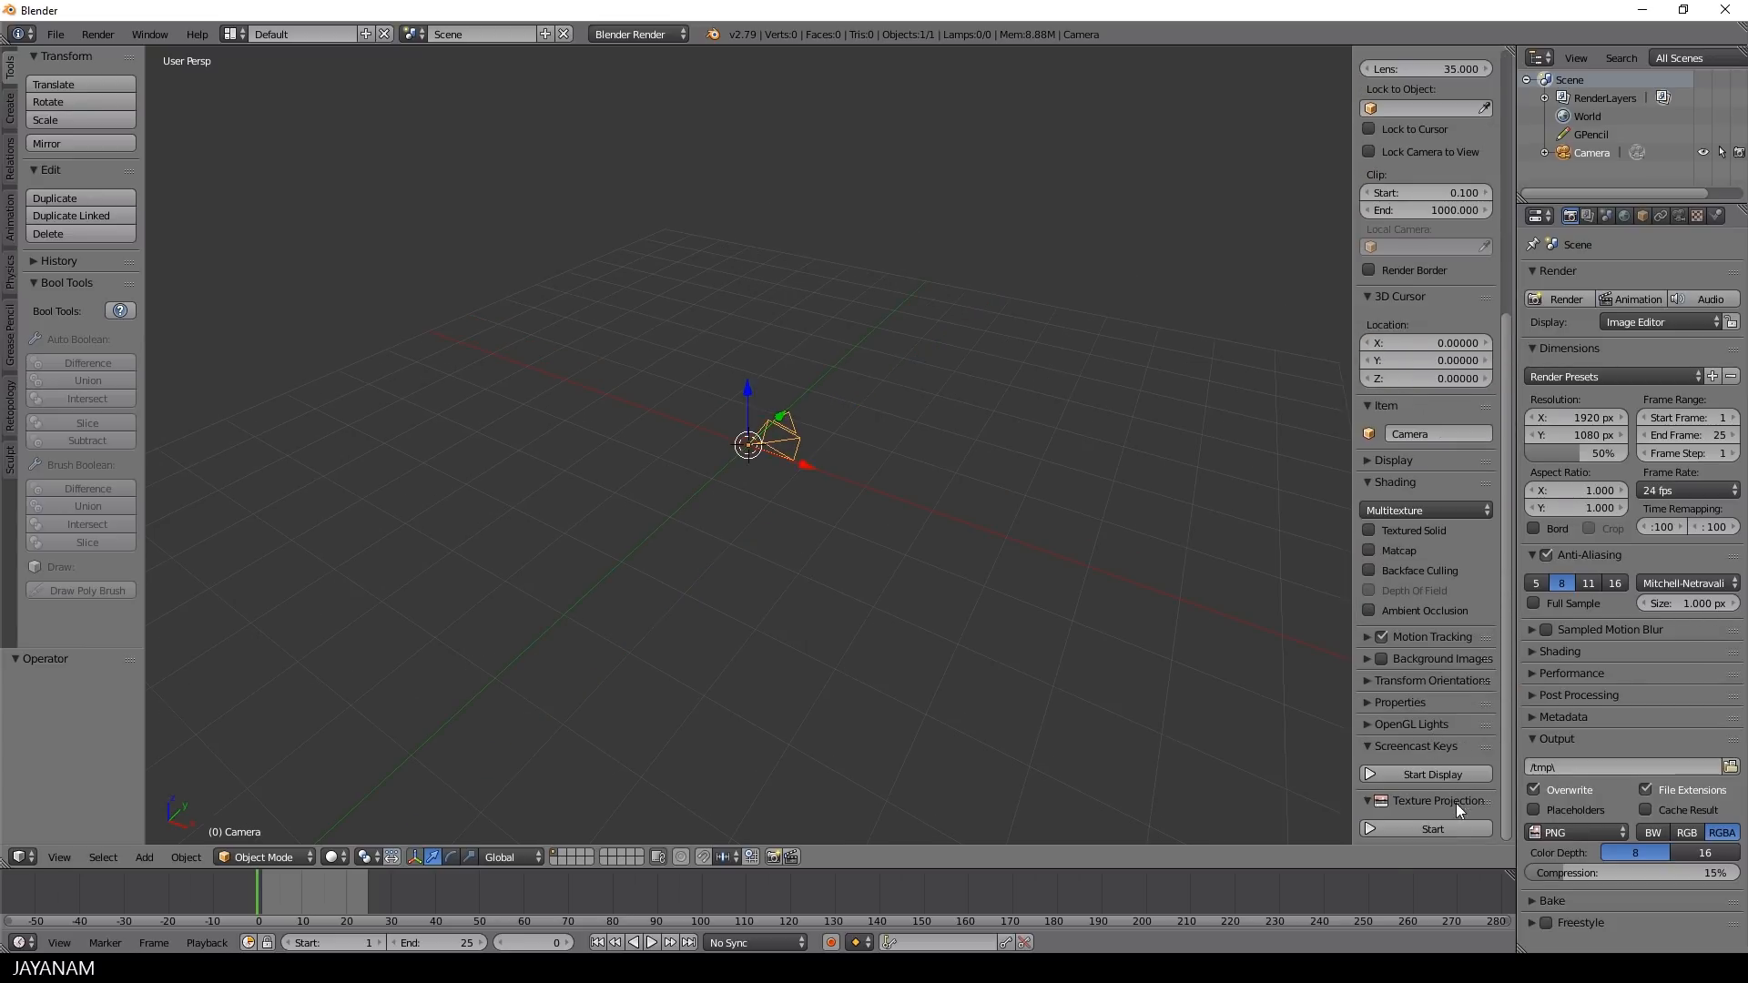
Show keystrokes on screen, clear the camera rotation, move it to Y −6.03 and view through it
left_click(1439, 774)
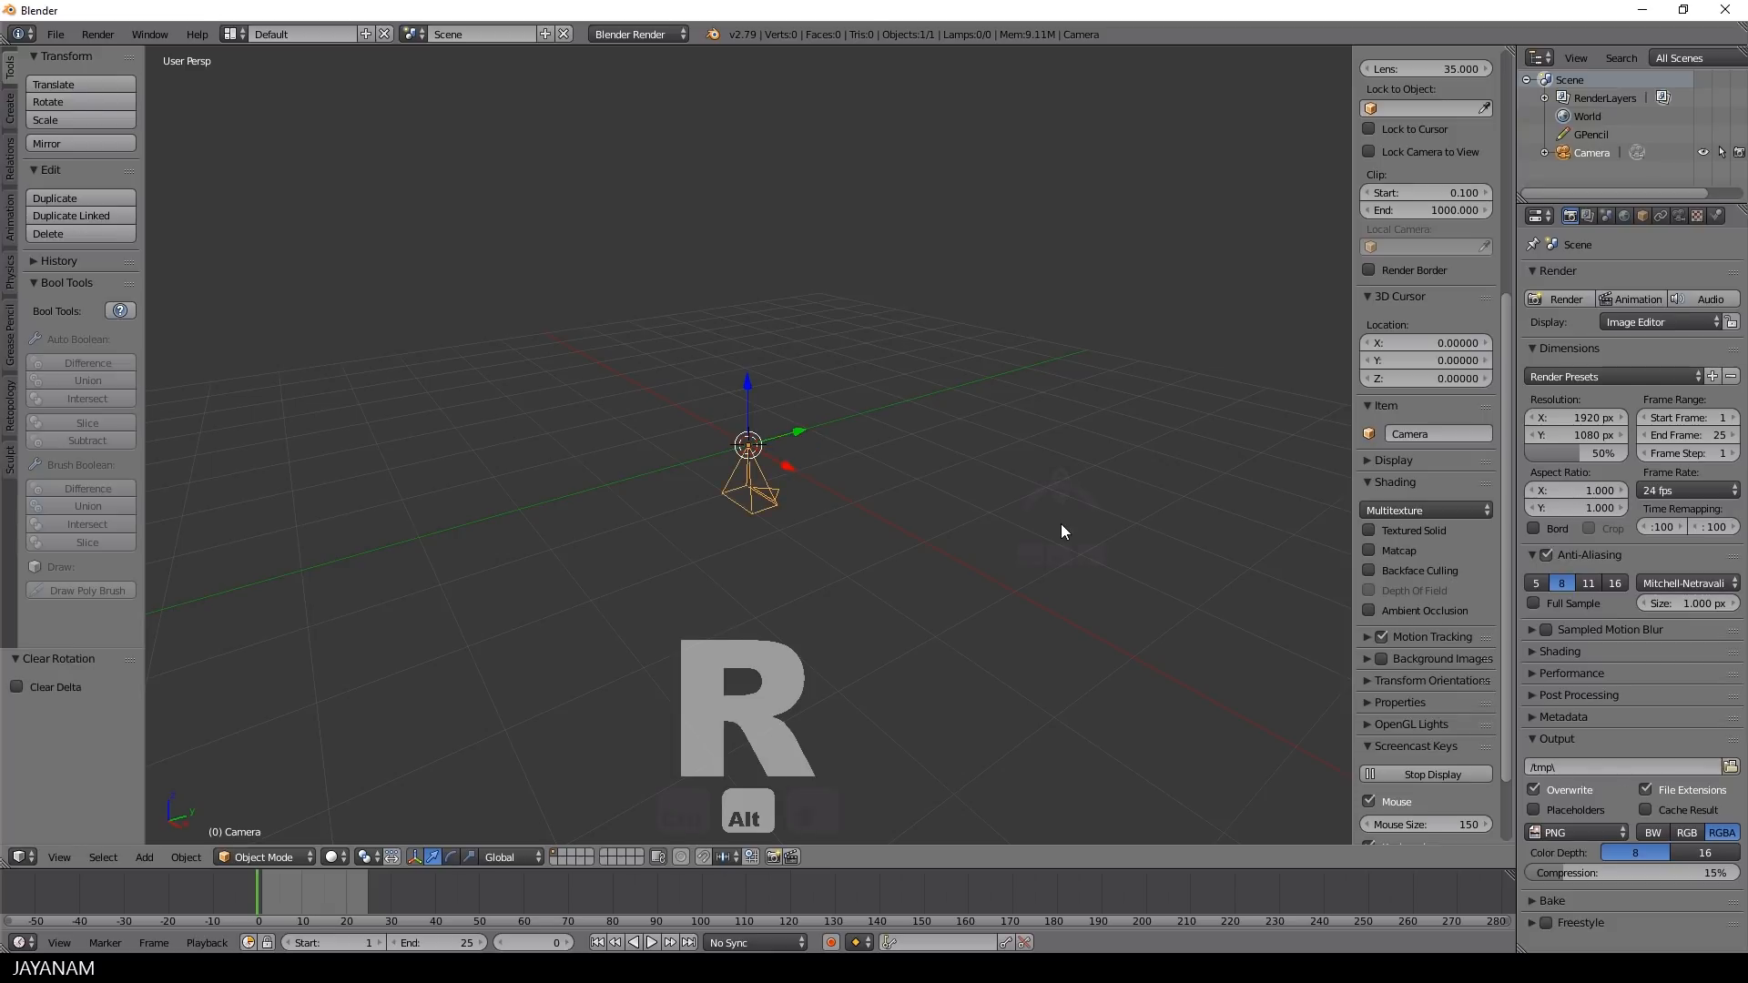
key("g")
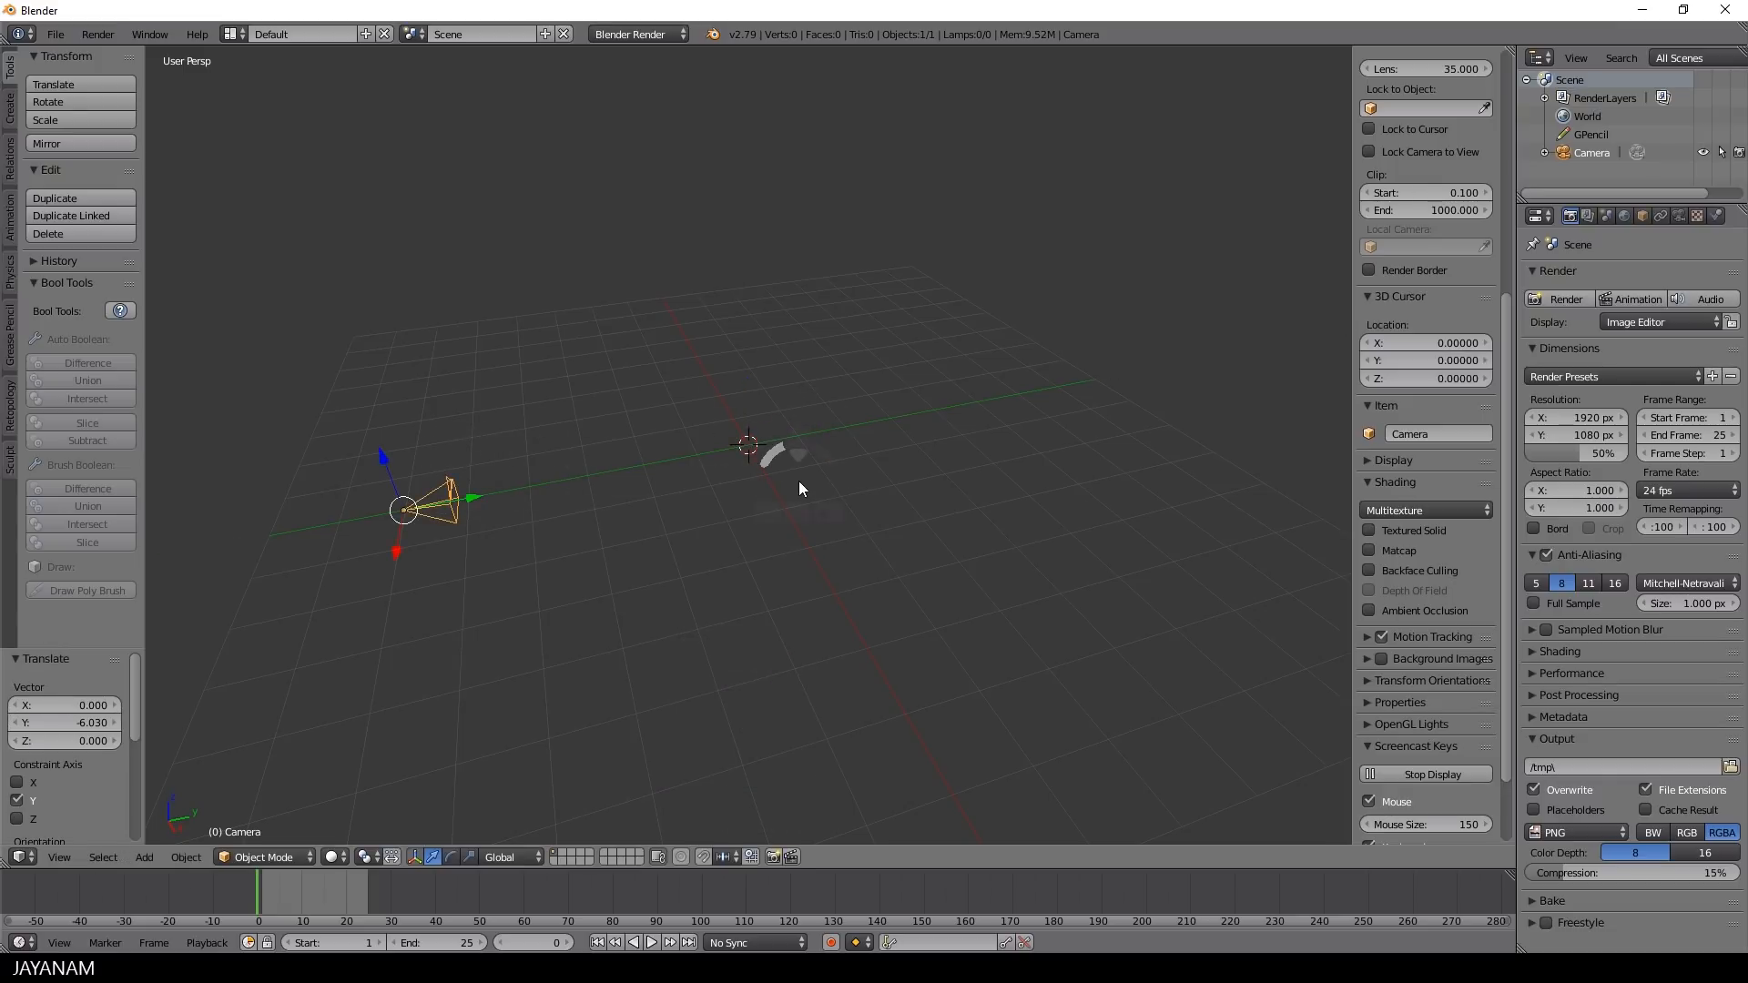
key("KP_0")
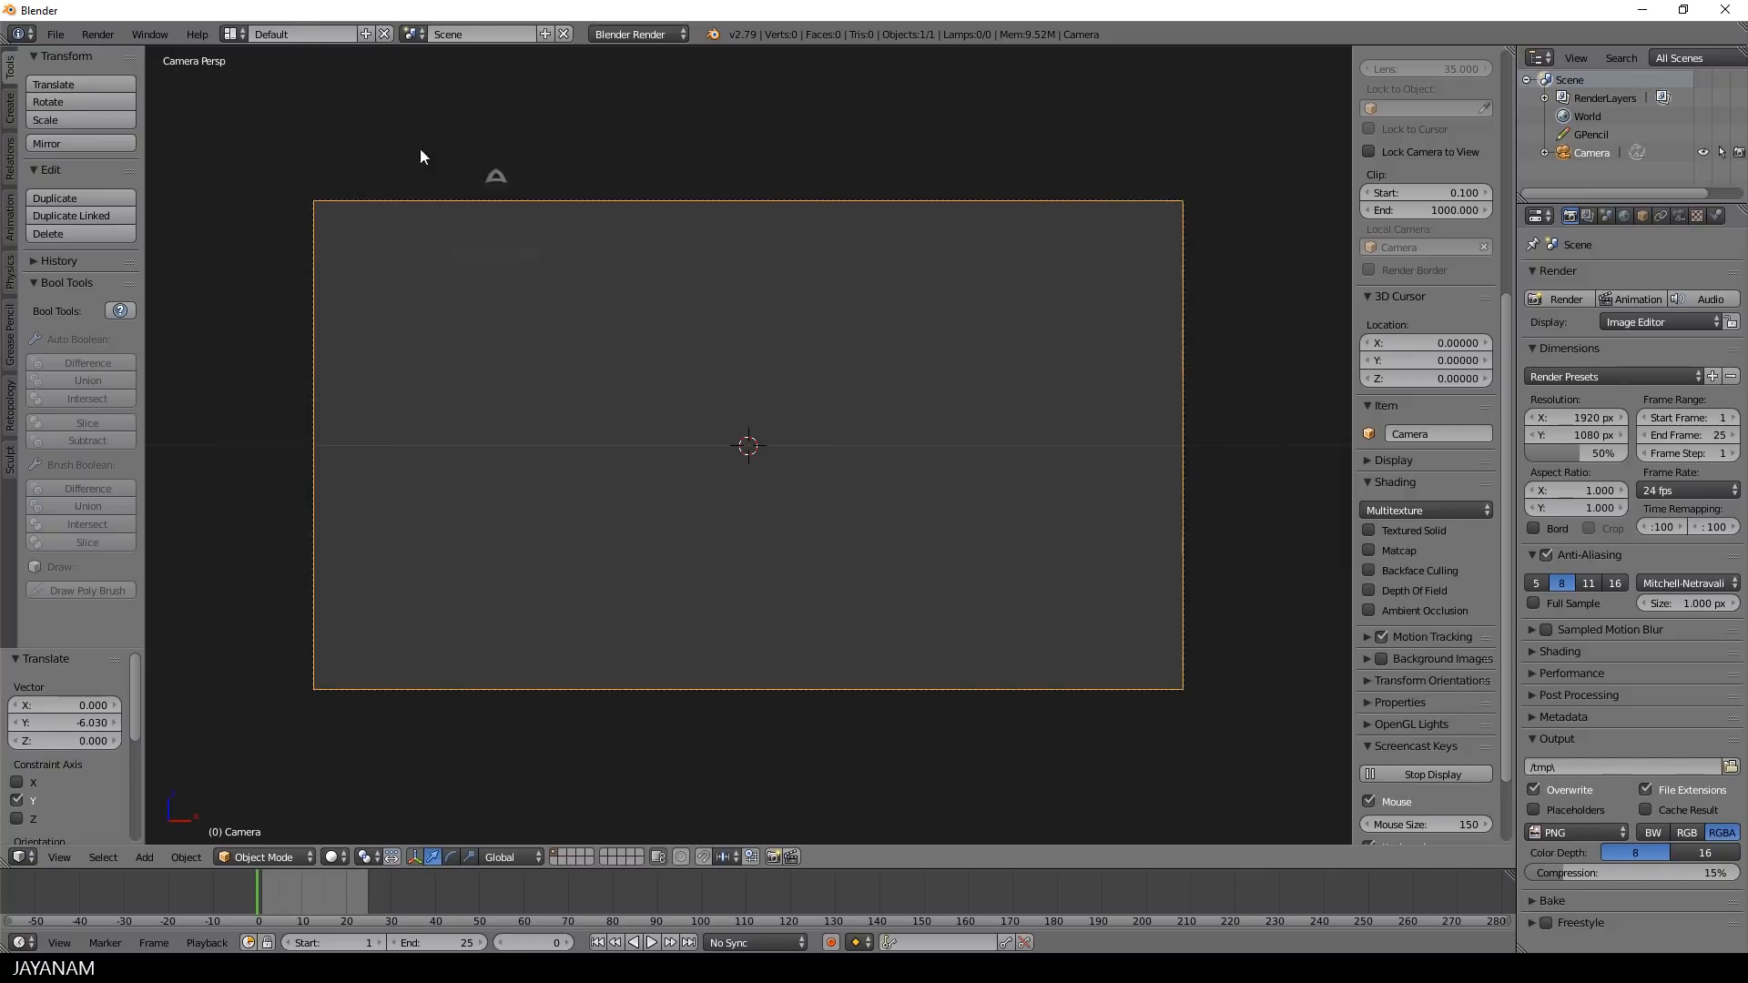
Create the GP screen layout with Grease Pencil tools, Continuous Drawing on, and a taller bottom area
left_click(366, 34)
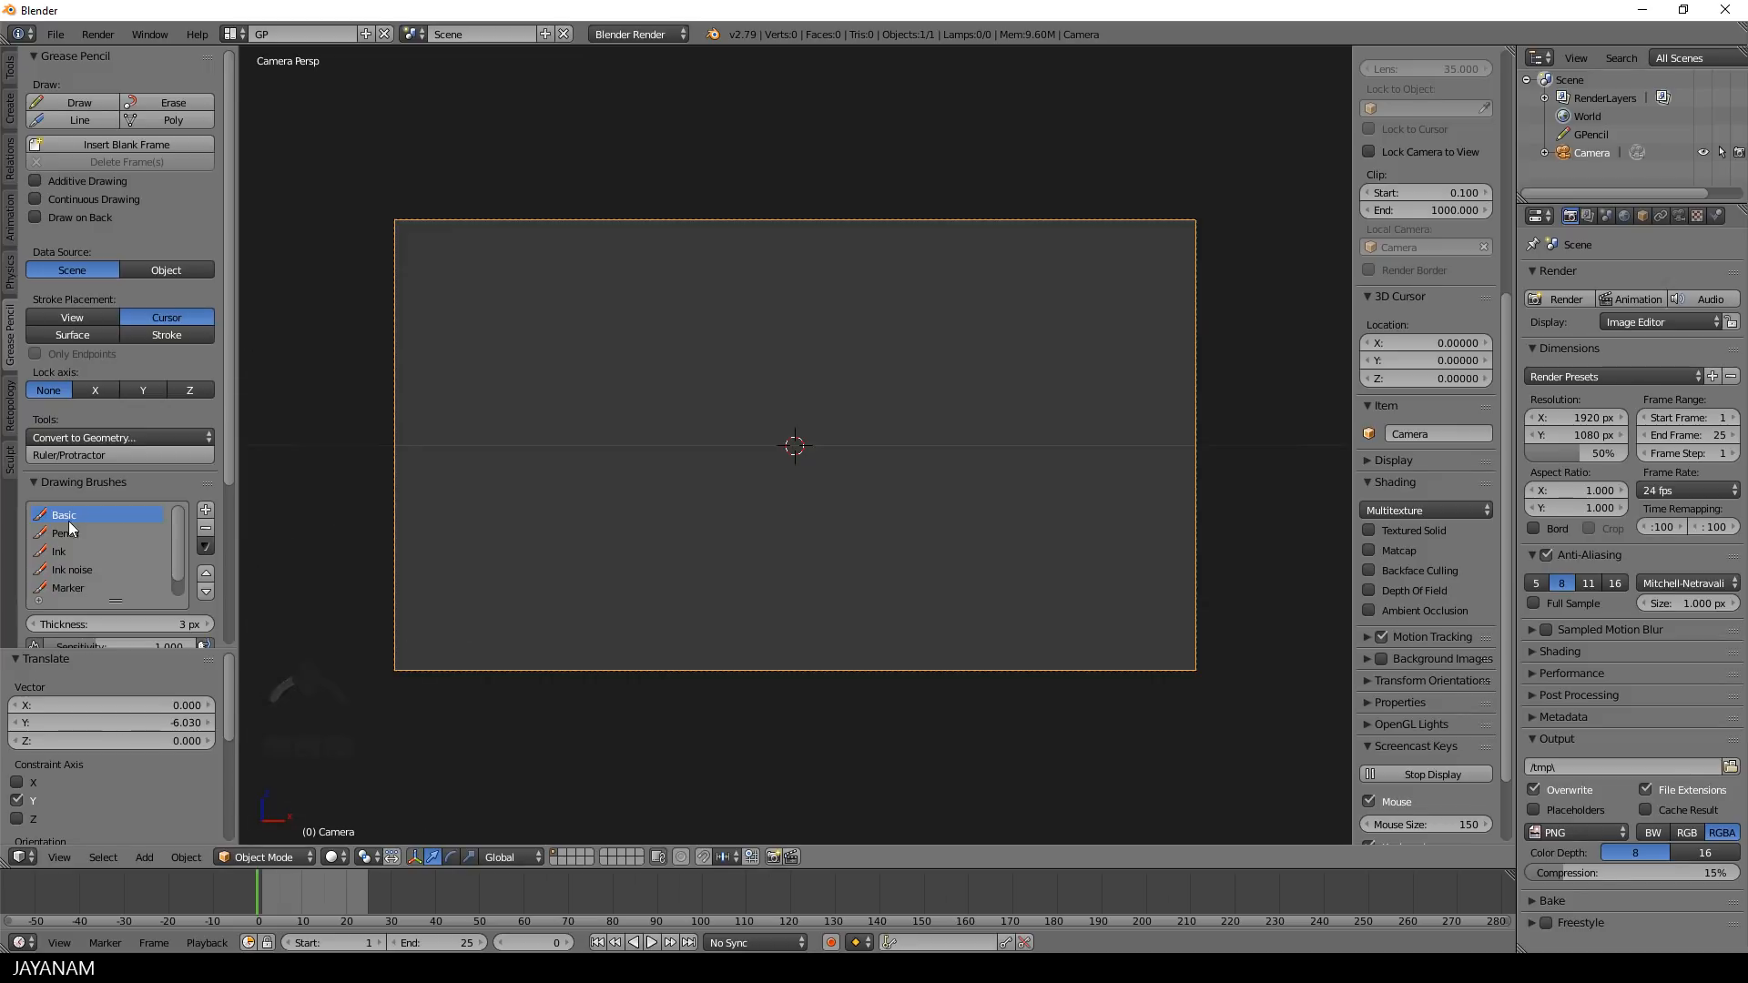
mouse_move(66, 561)
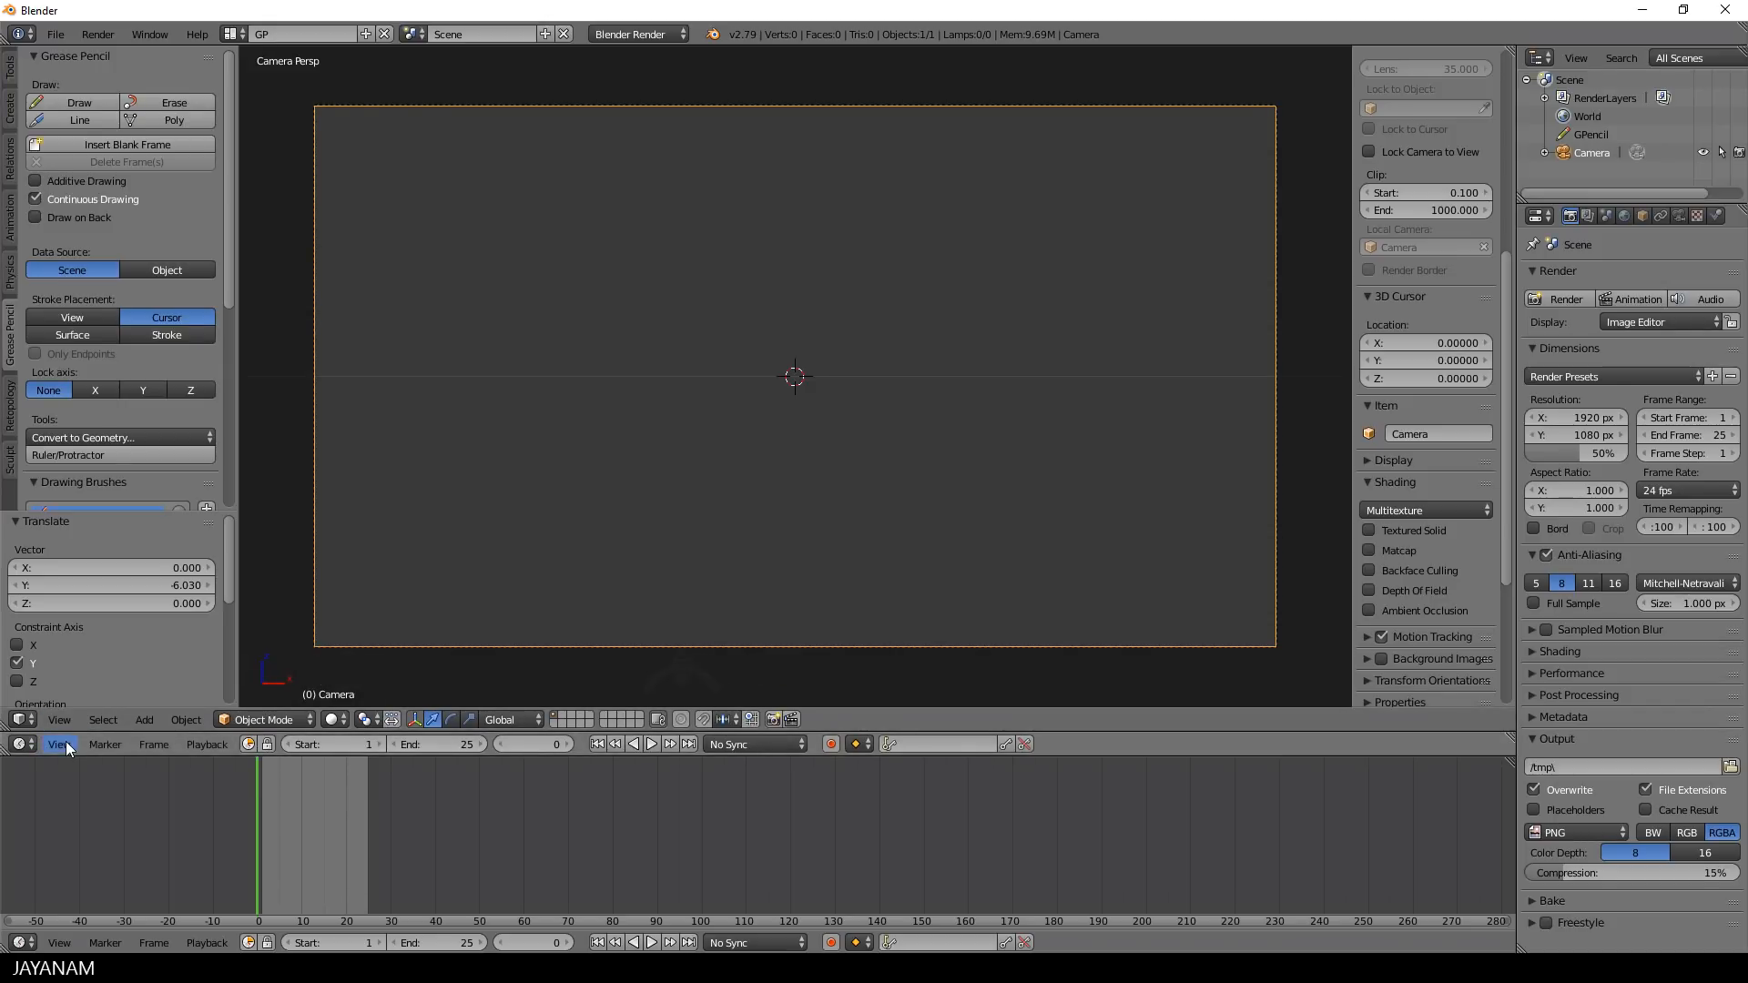
Switch the lower editor to Dope Sheet and set its mode to Grease Pencil
left_click(19, 942)
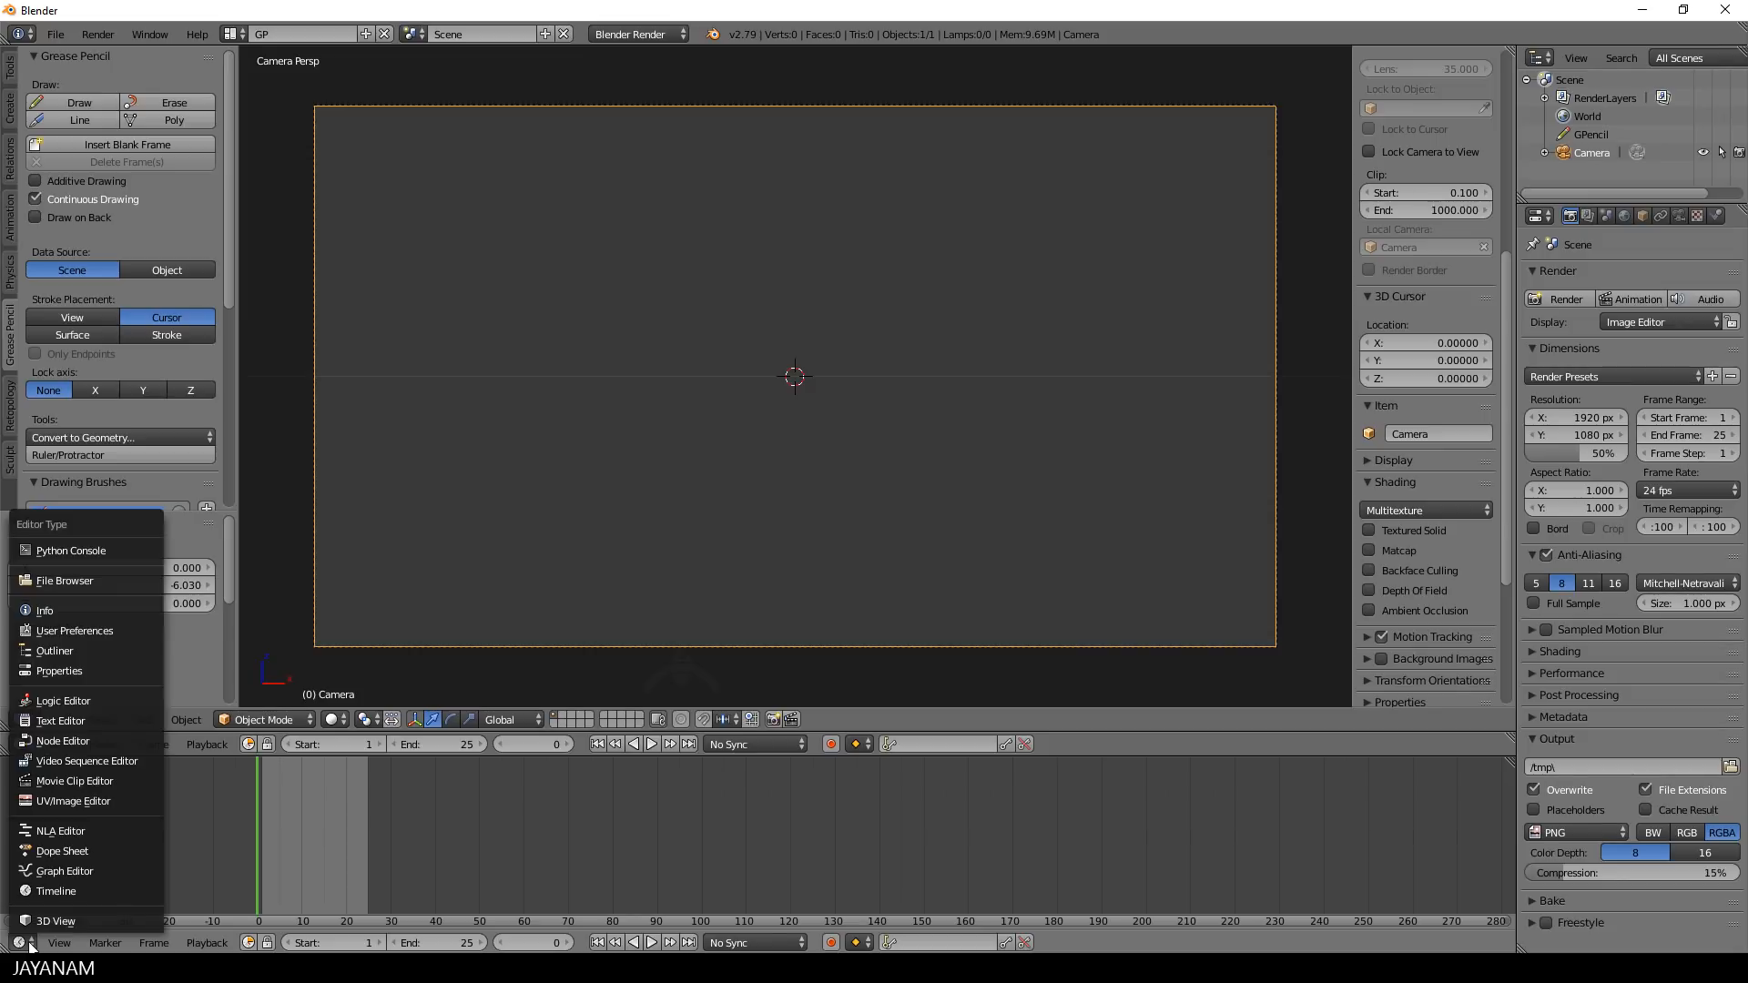
left_click(61, 851)
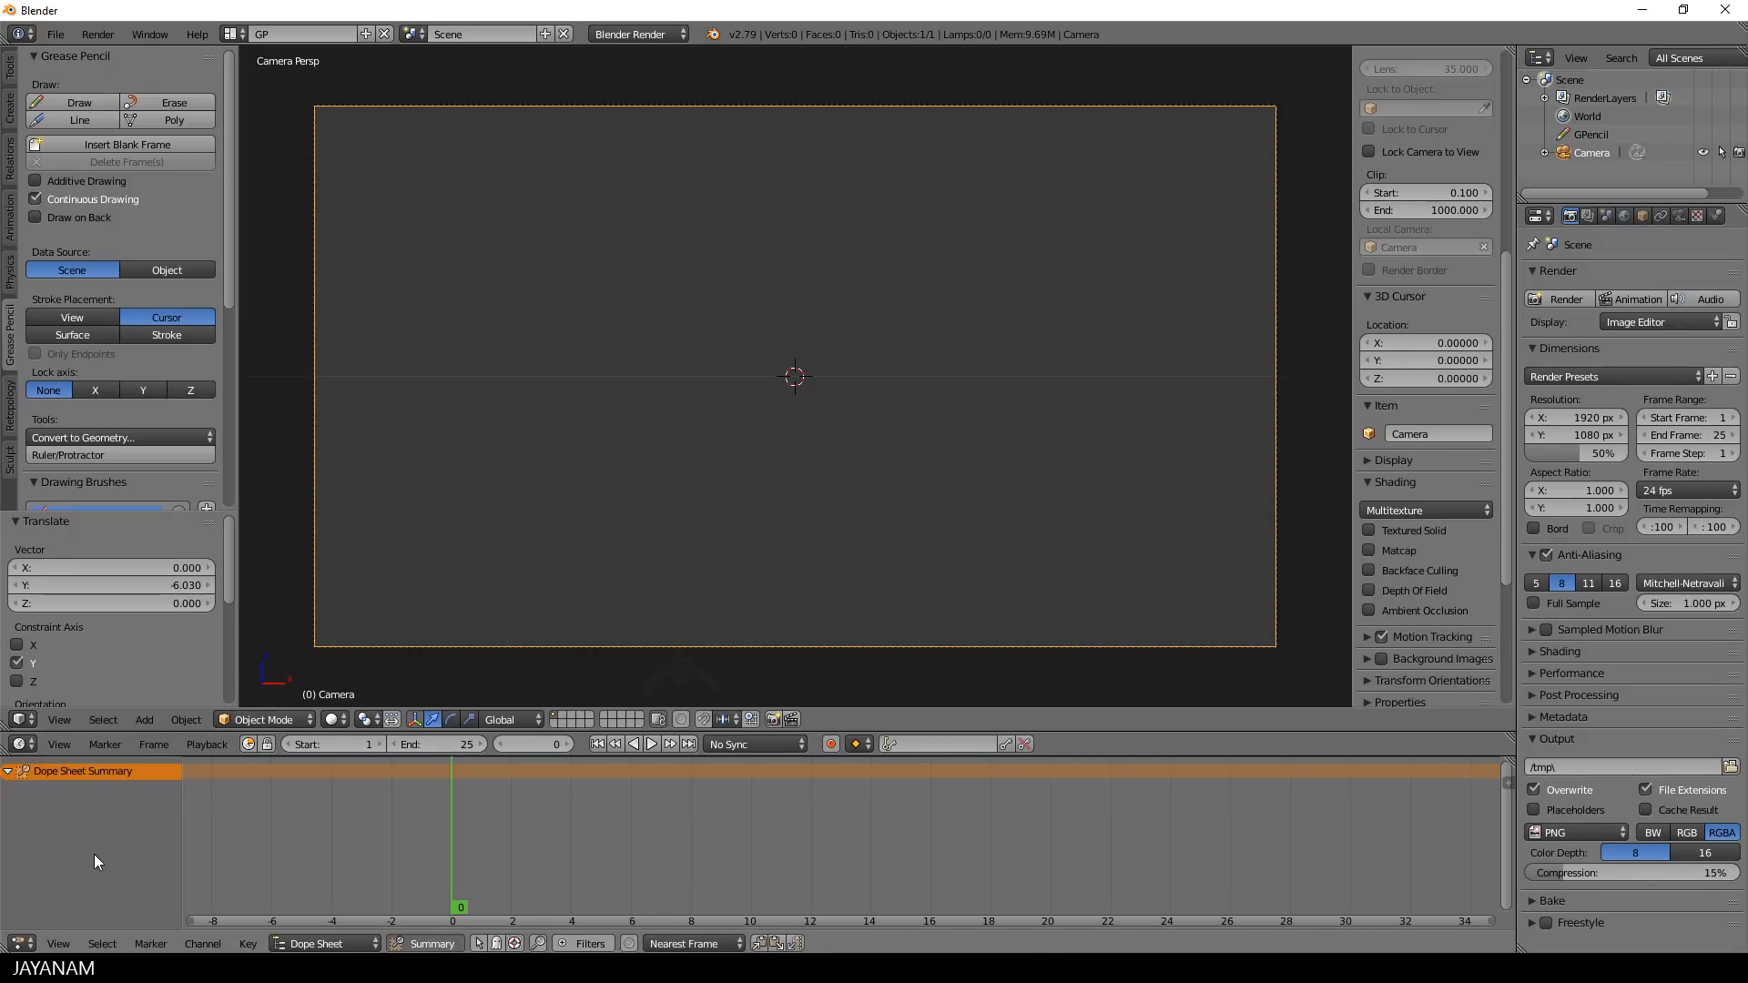
left_click(320, 944)
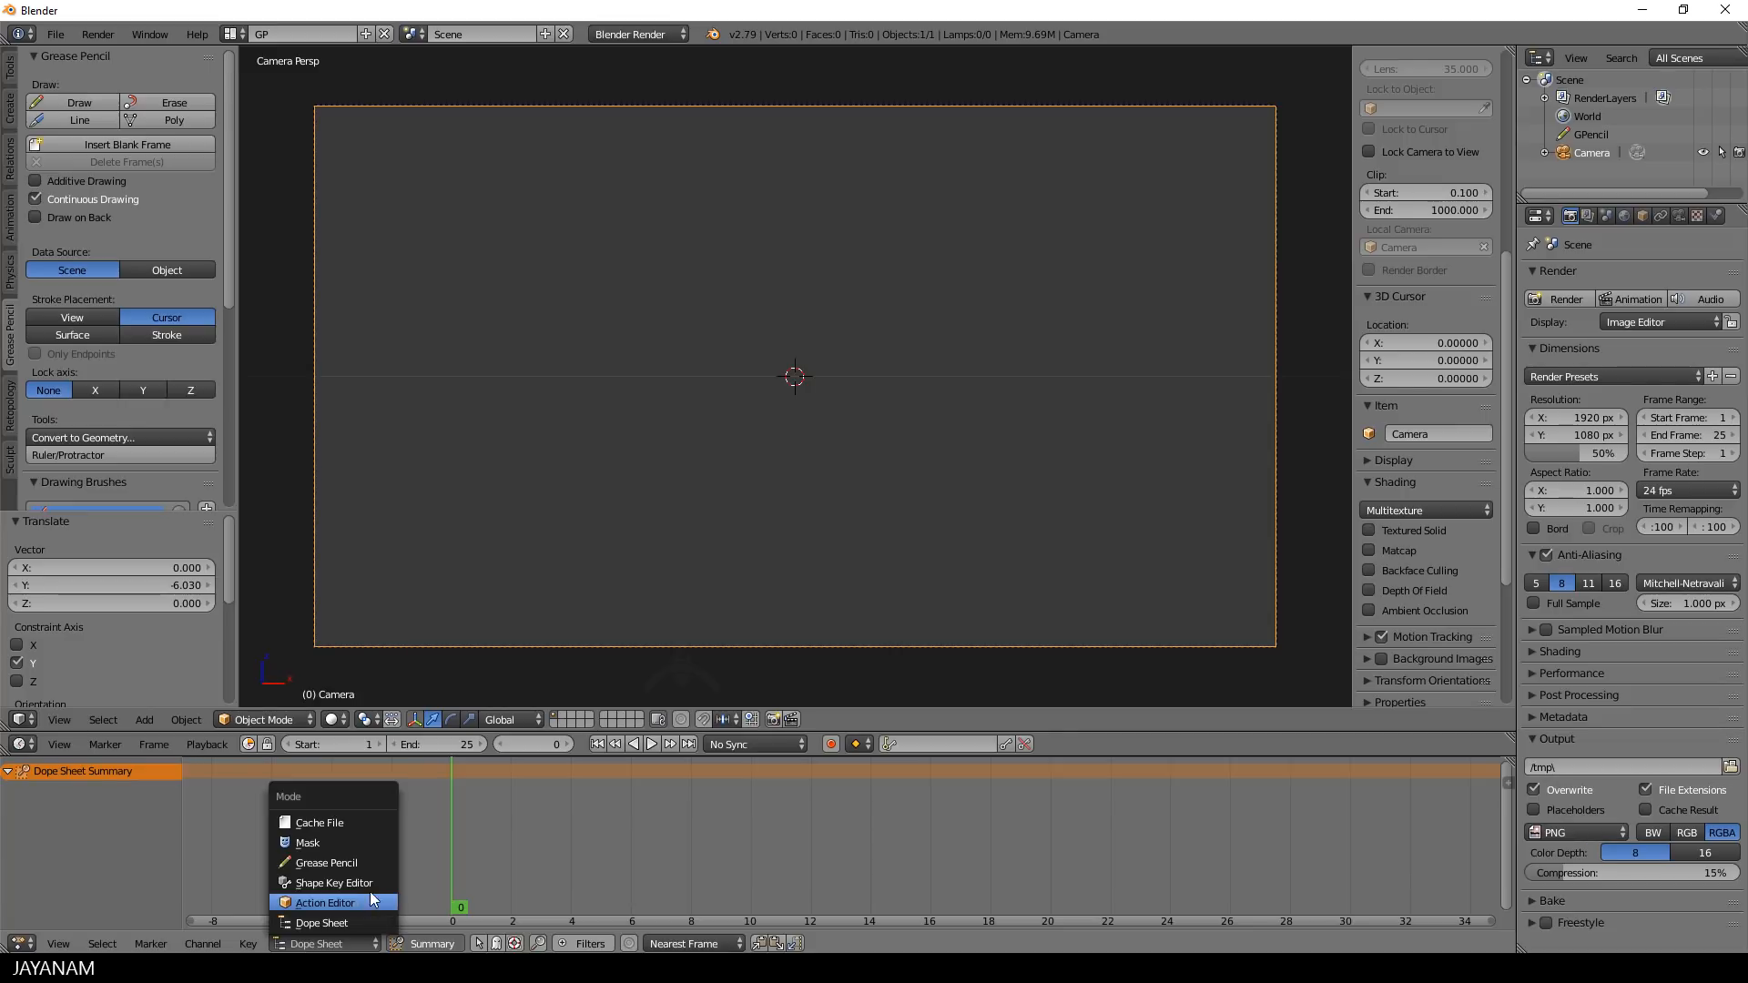
left_click(326, 862)
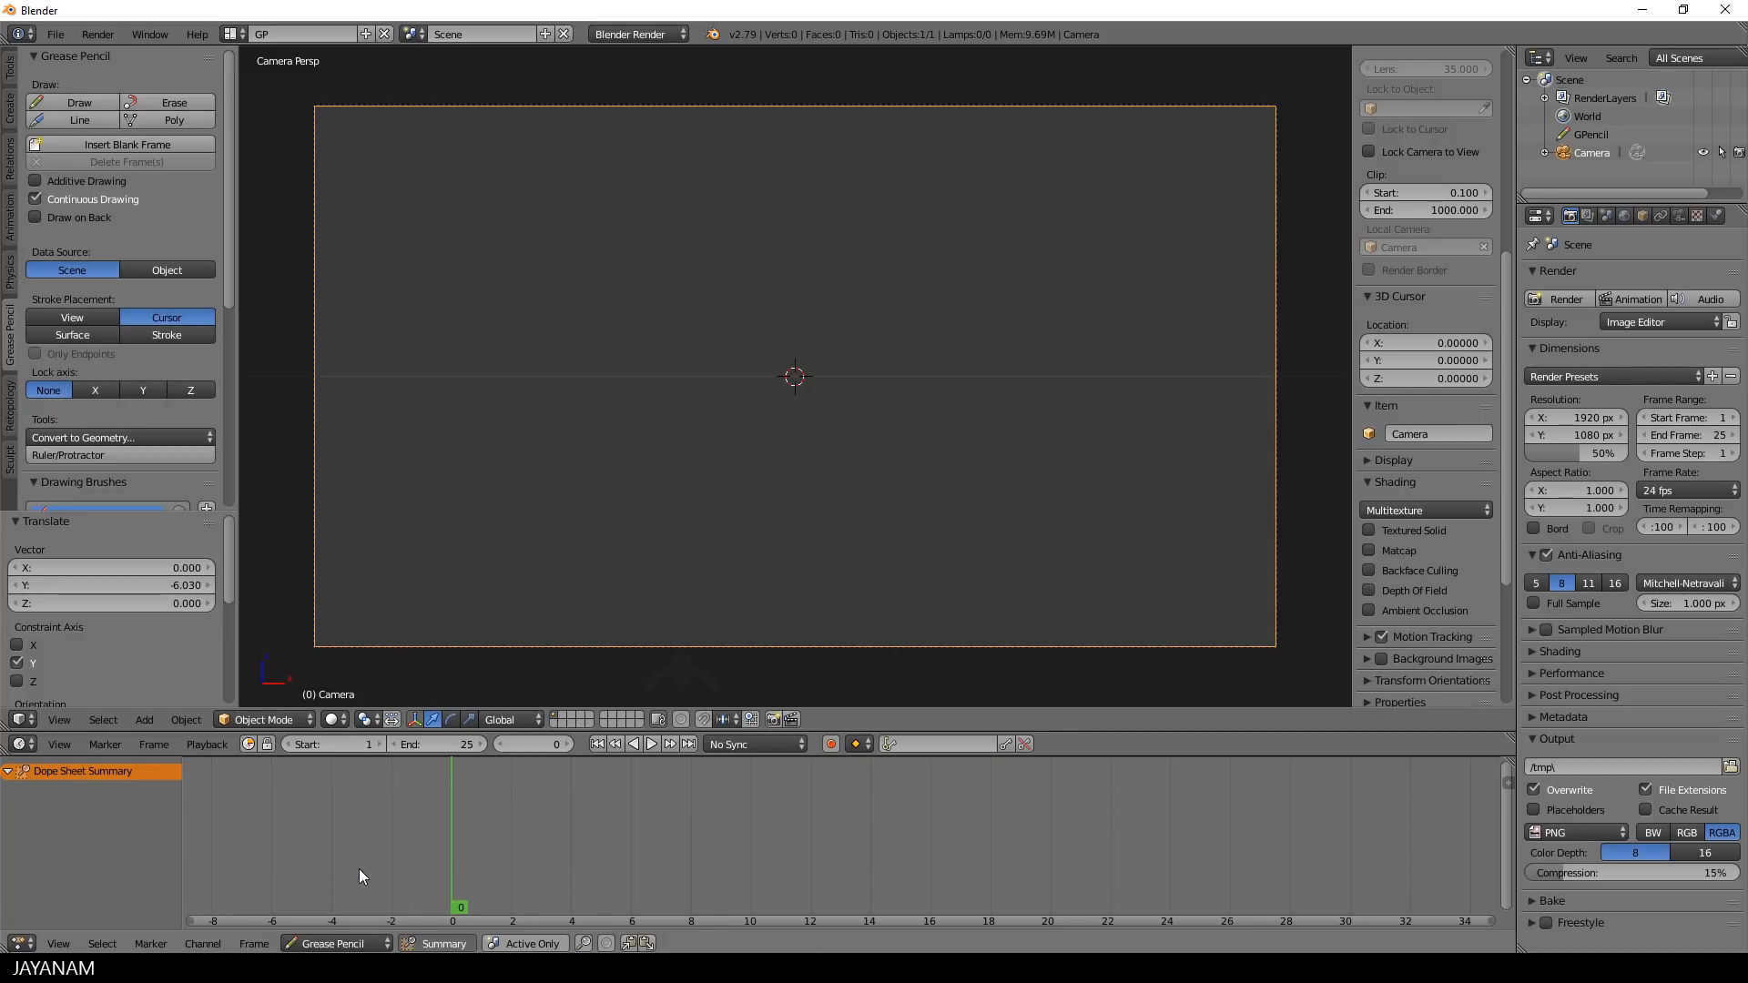
mouse_move(1333, 349)
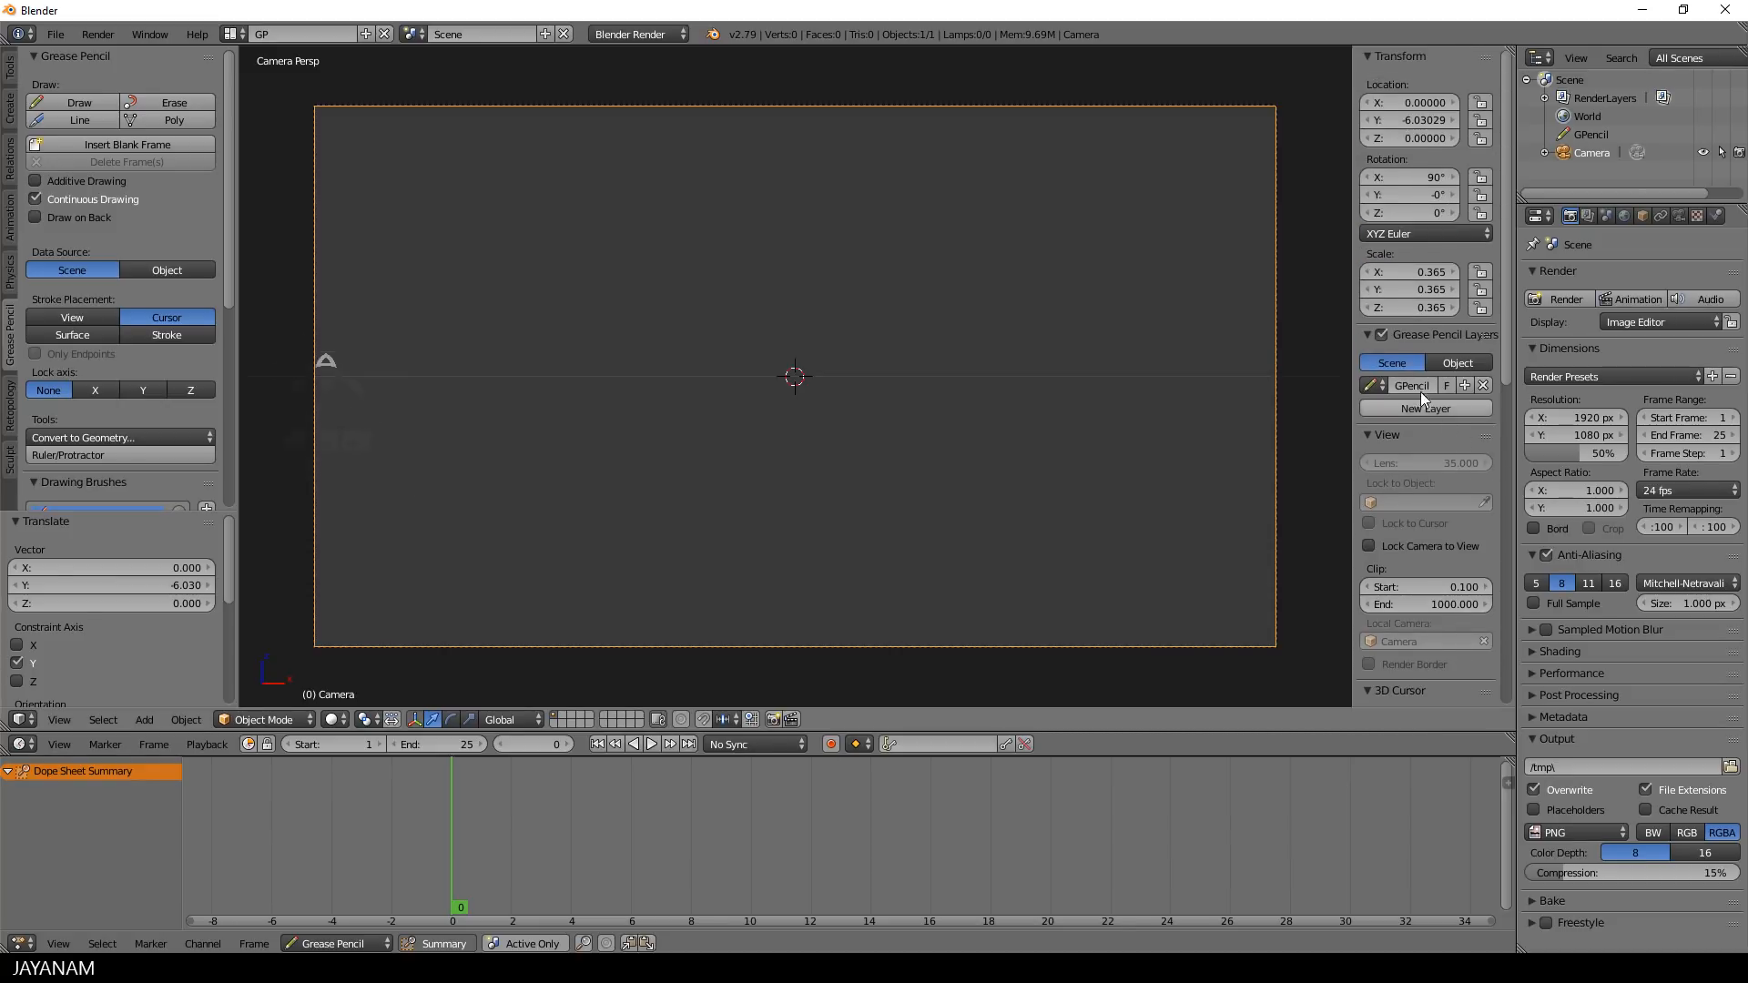
mouse_move(1426, 408)
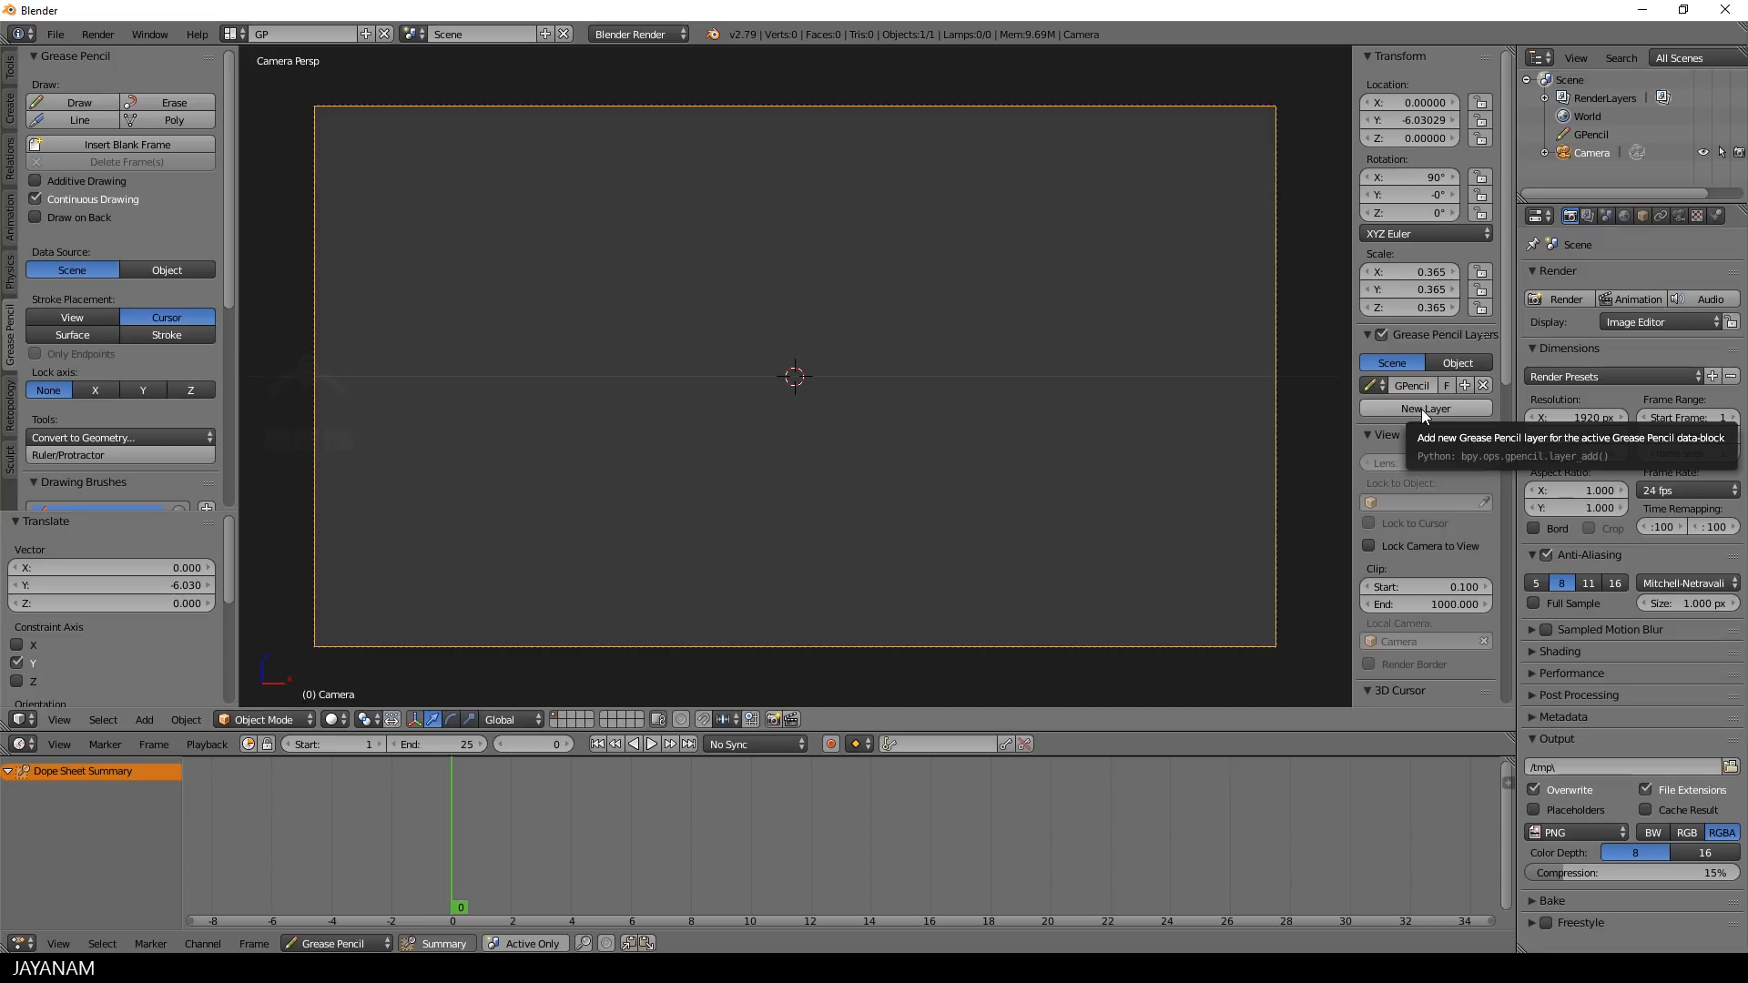
Add grease pencil layer GP_Layer and set onion skinning to 50 frames before and after
left_click(1426, 408)
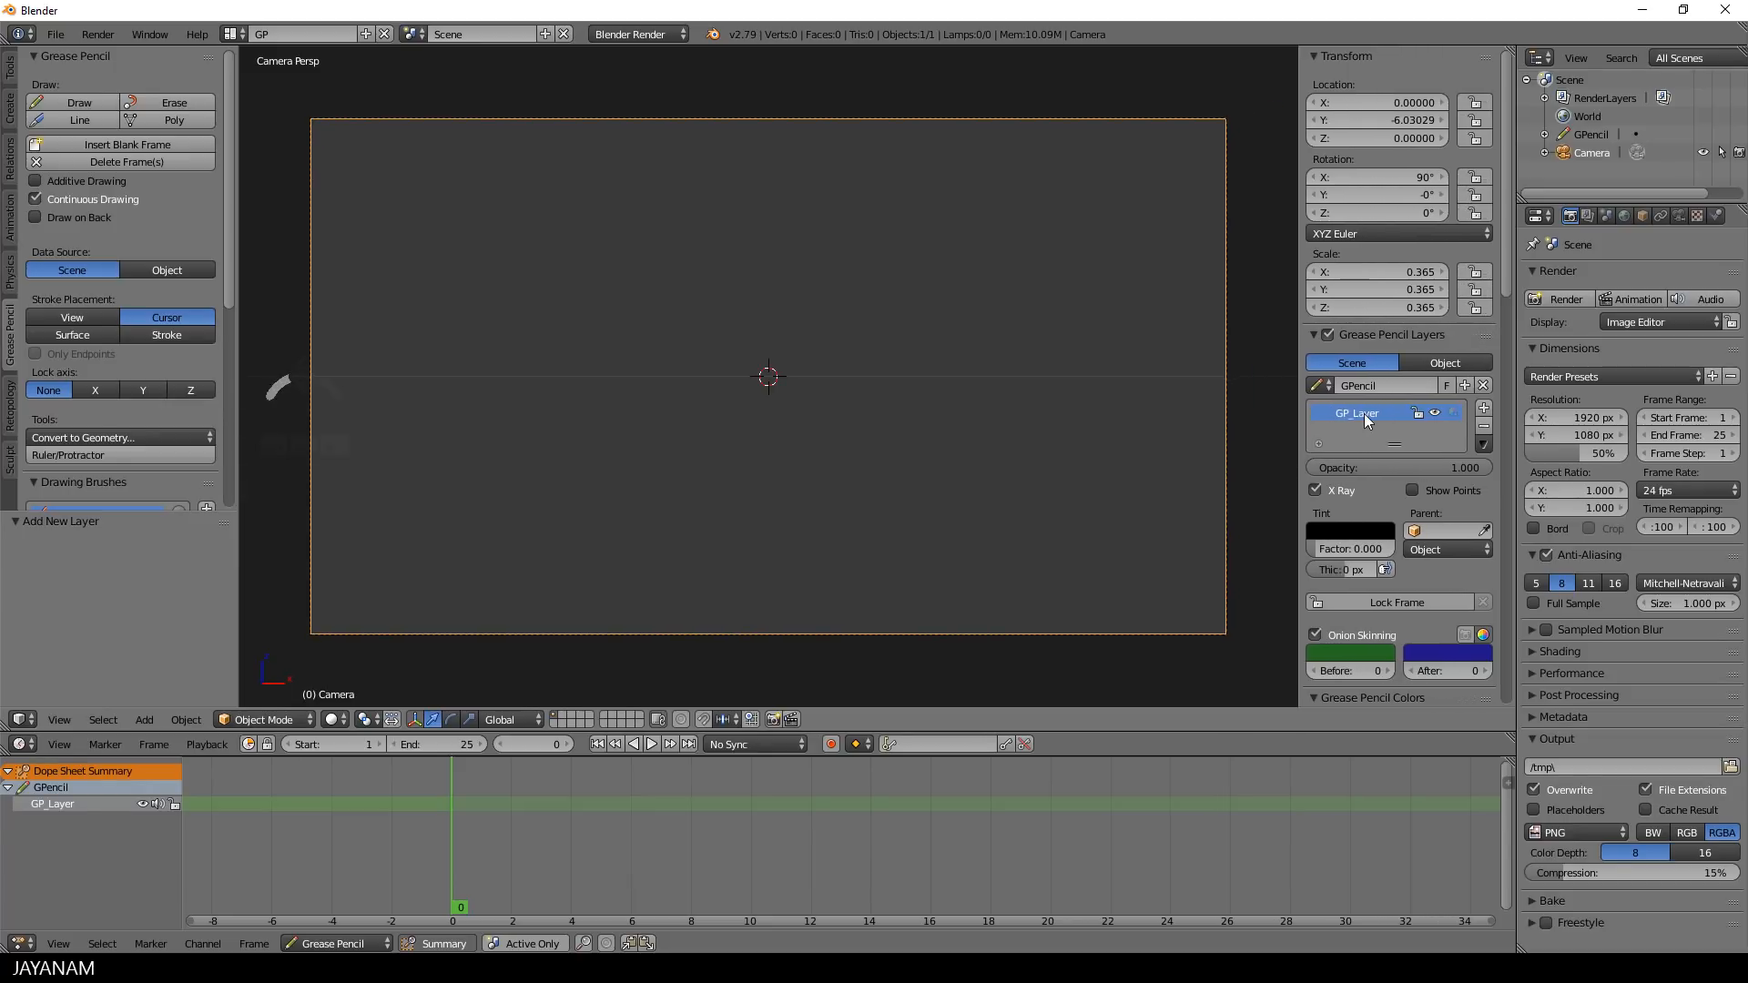
mouse_move(1358, 414)
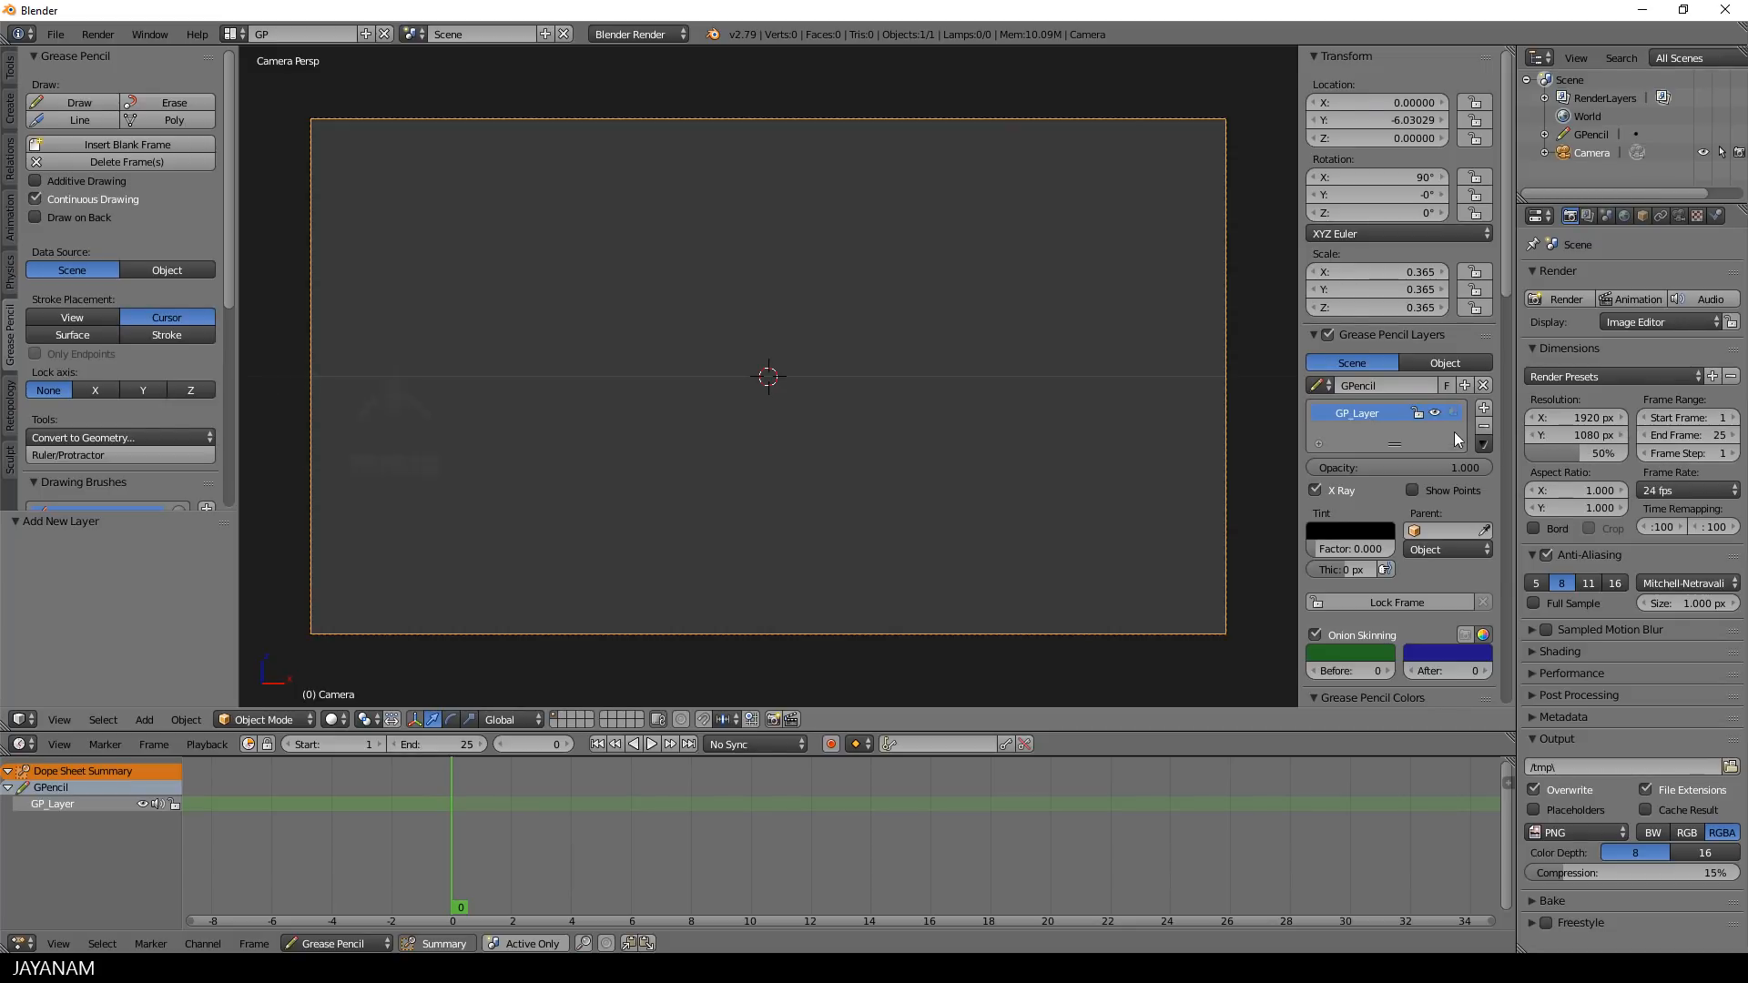
left_click(1349, 670)
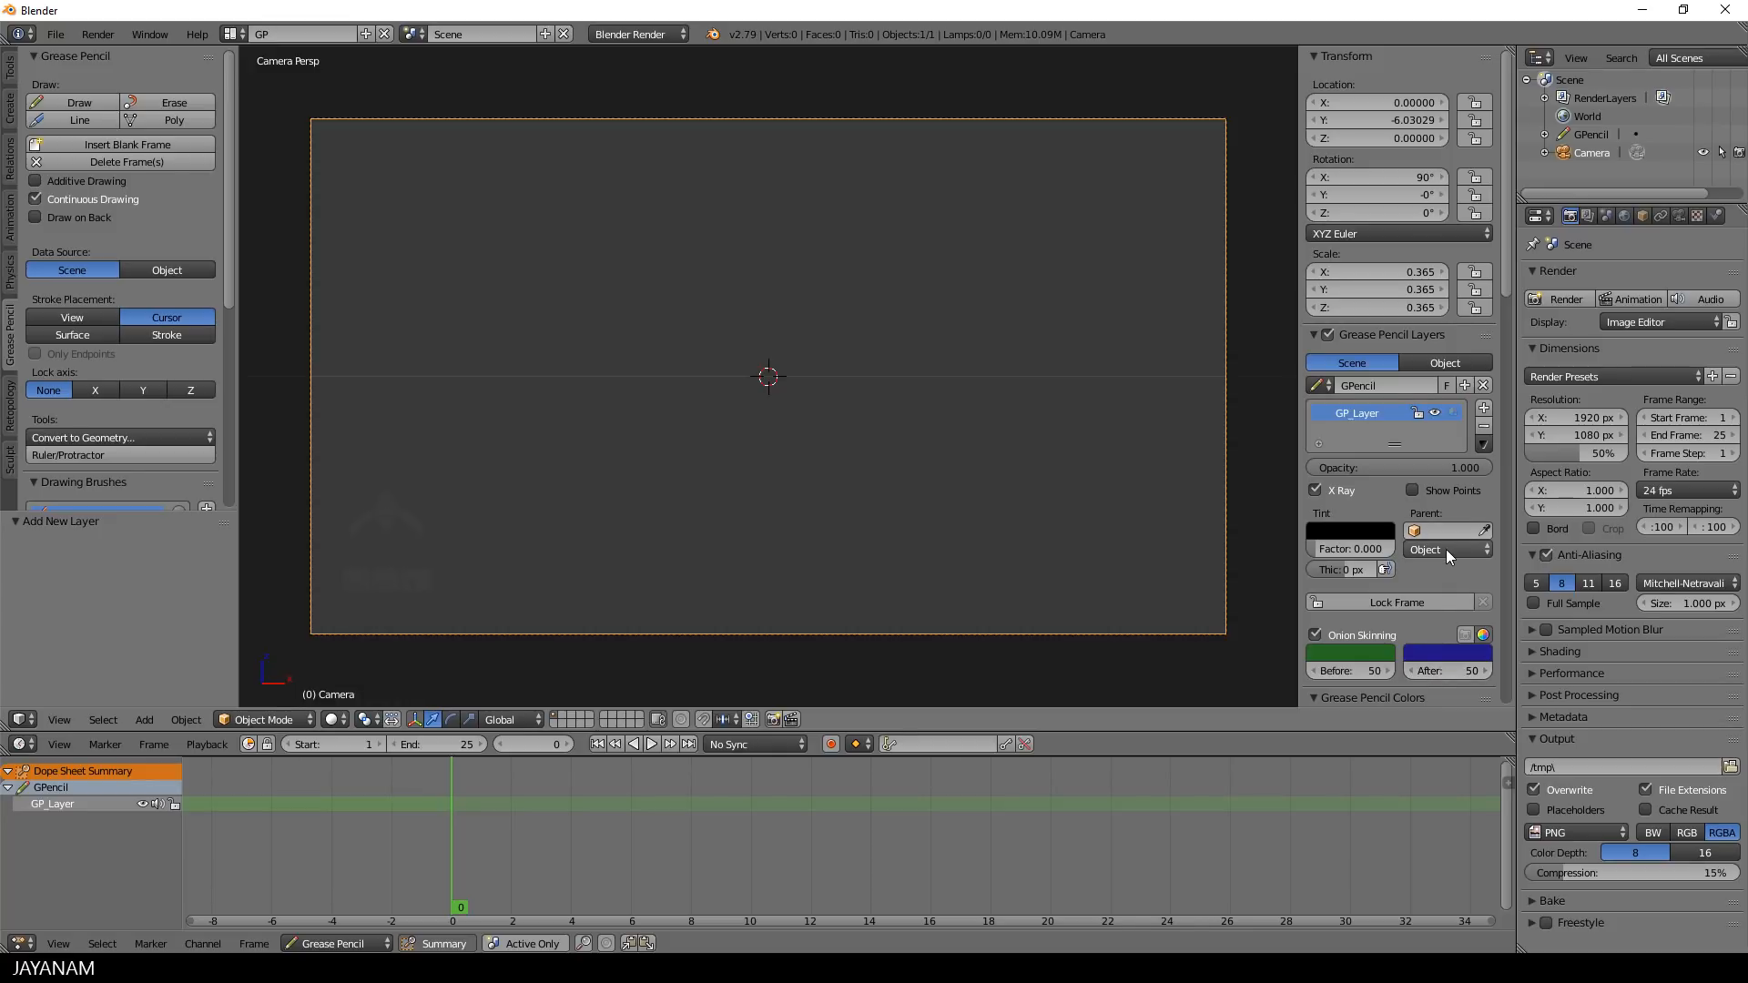
scroll("down", 3)
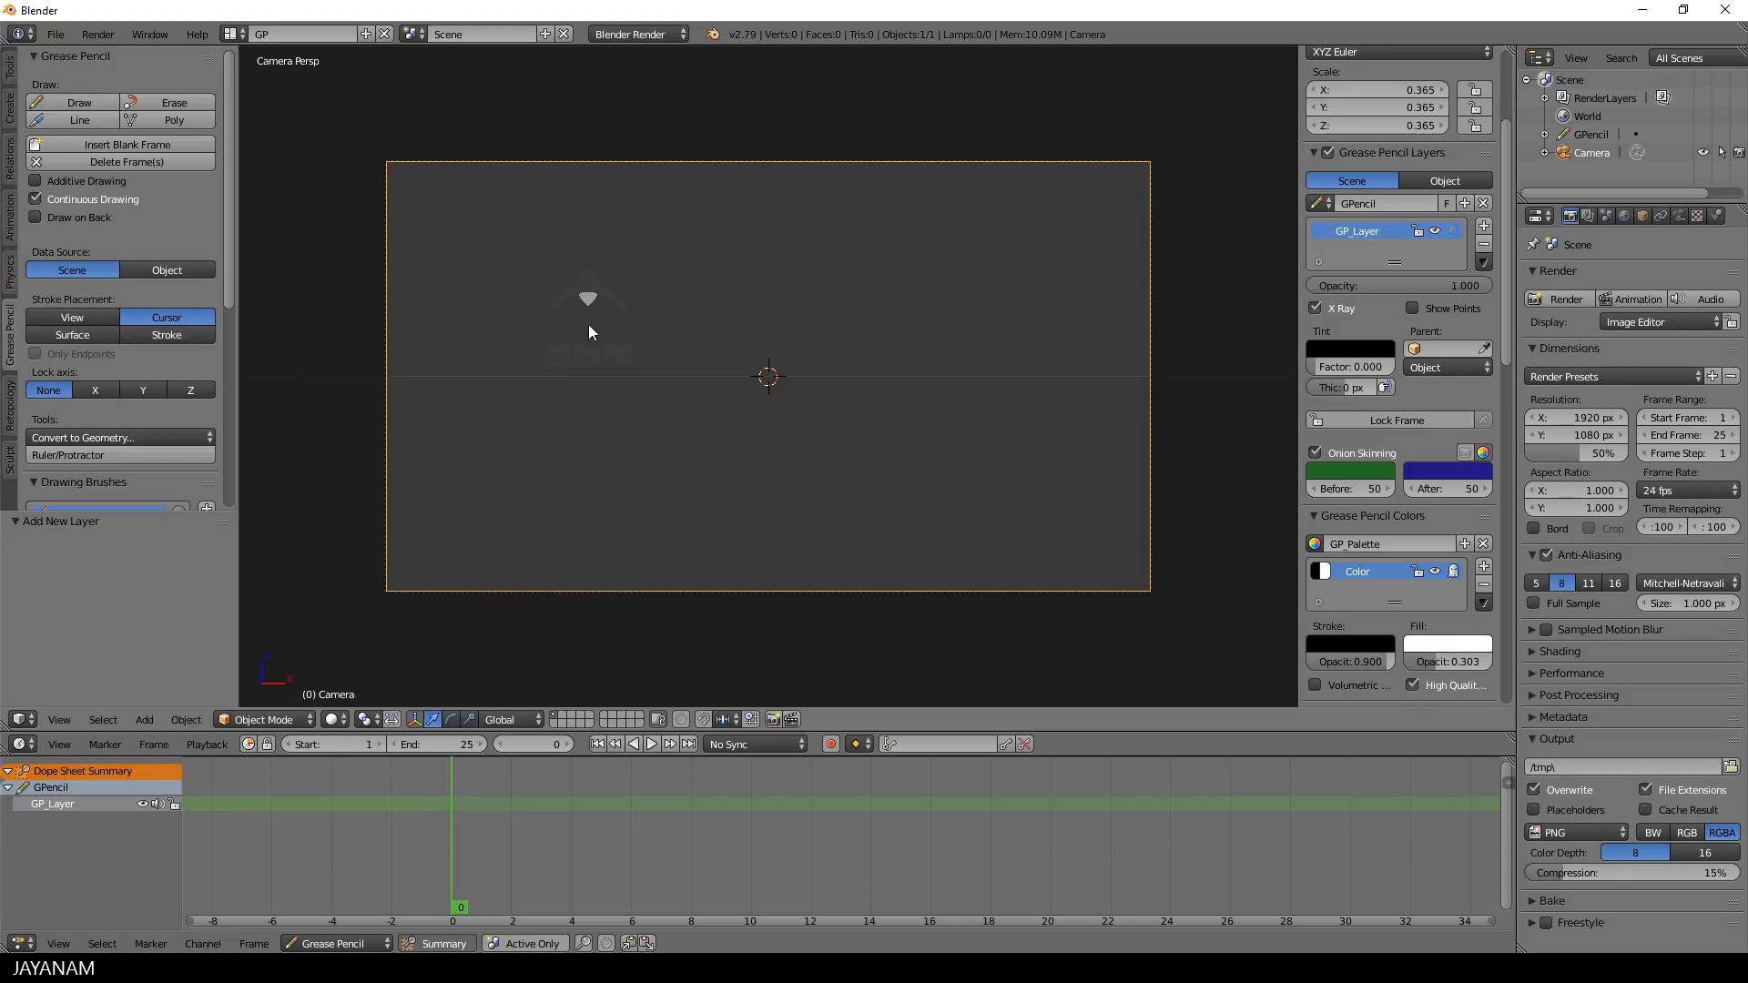
Draw a test stroke, then draw a closed grey-filled shape with the Ink brush
scroll("down", 3)
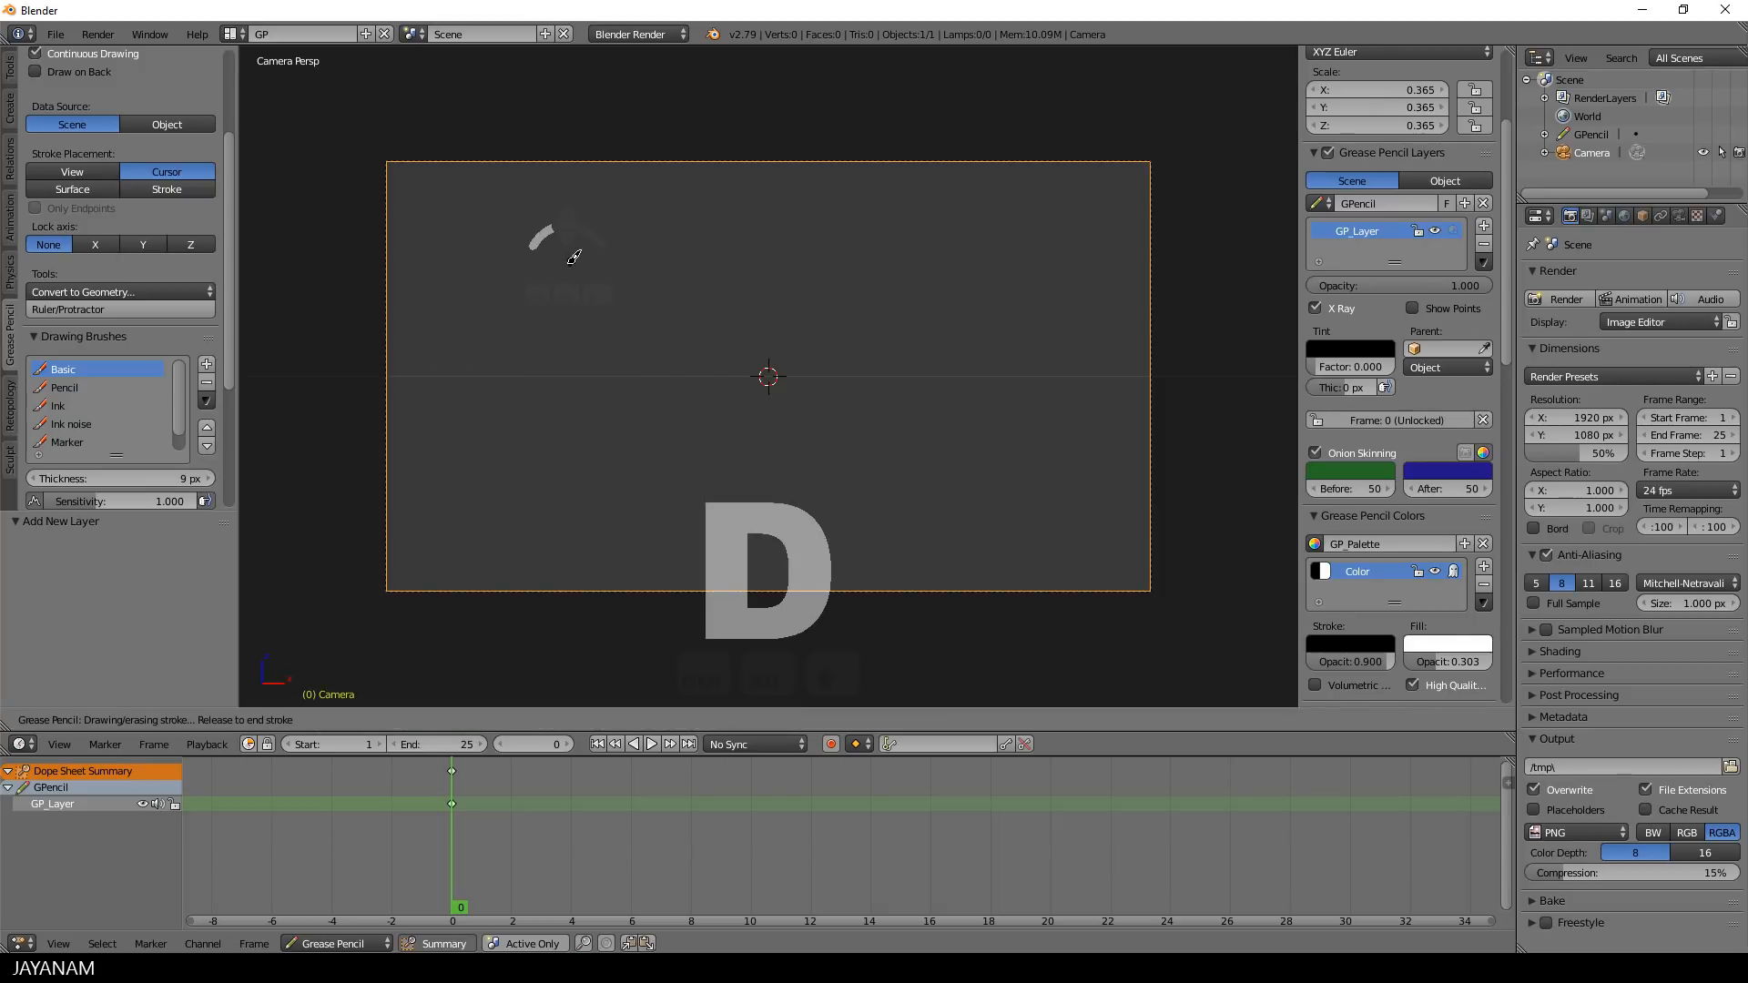
left_click_drag(568, 240, 602, 302)
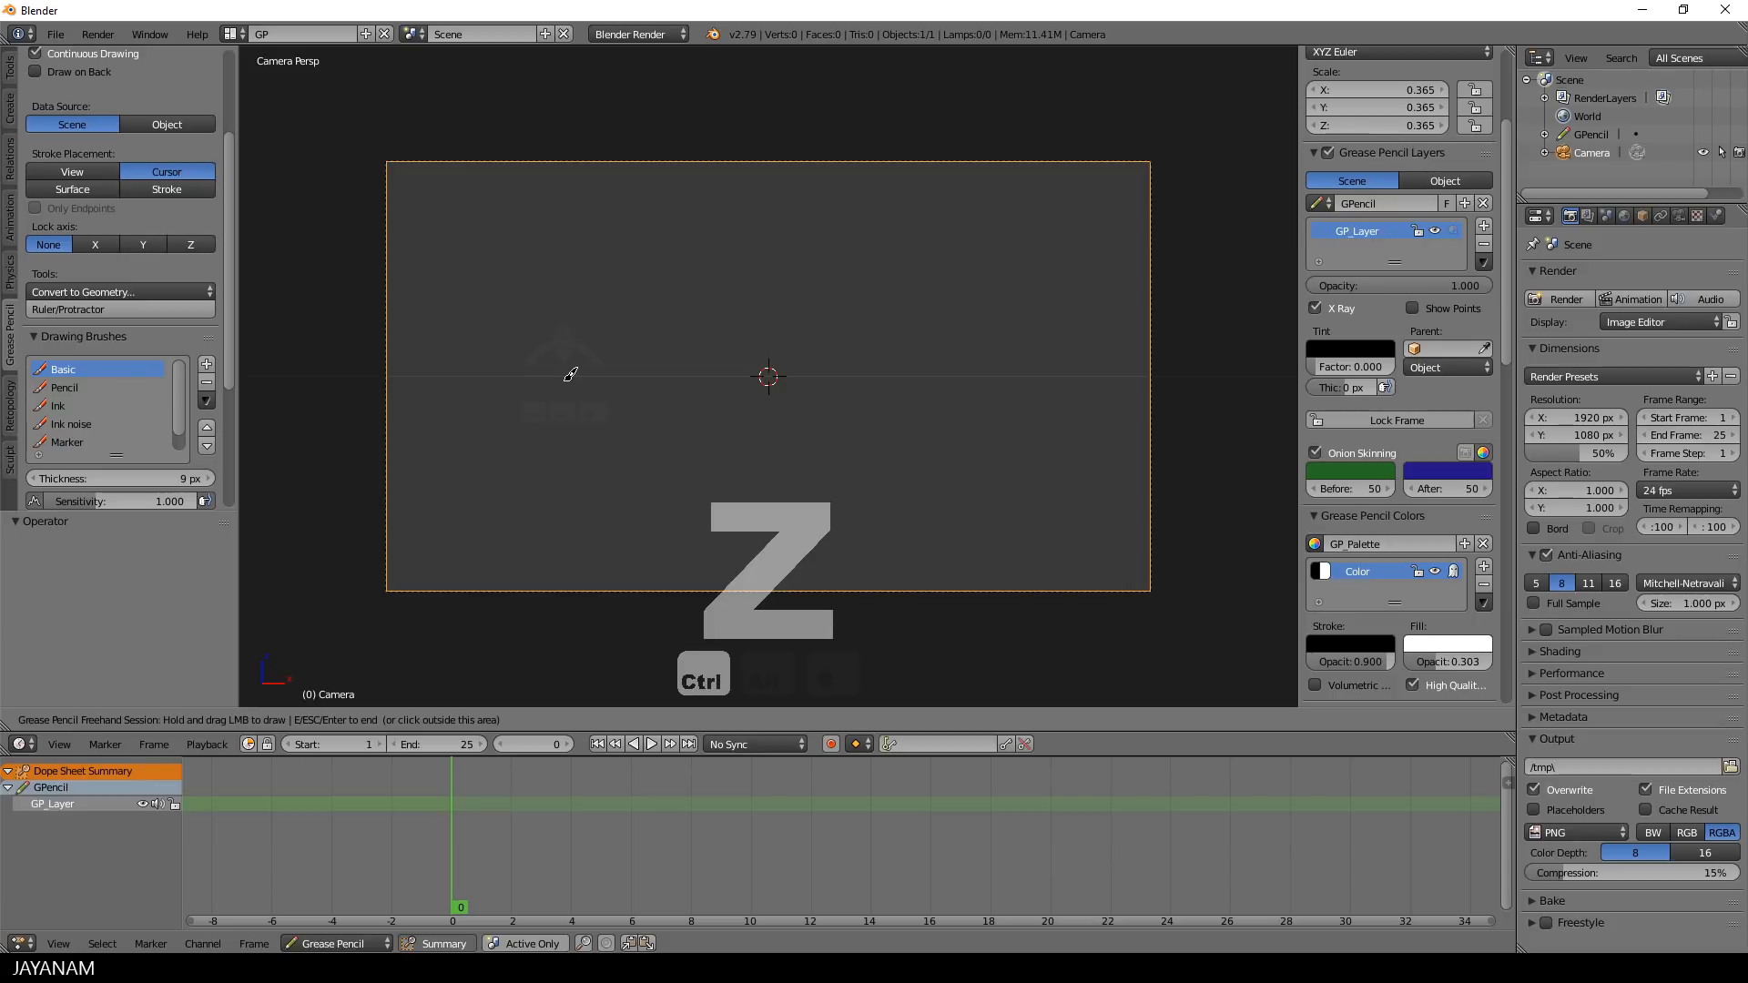
left_click(60, 404)
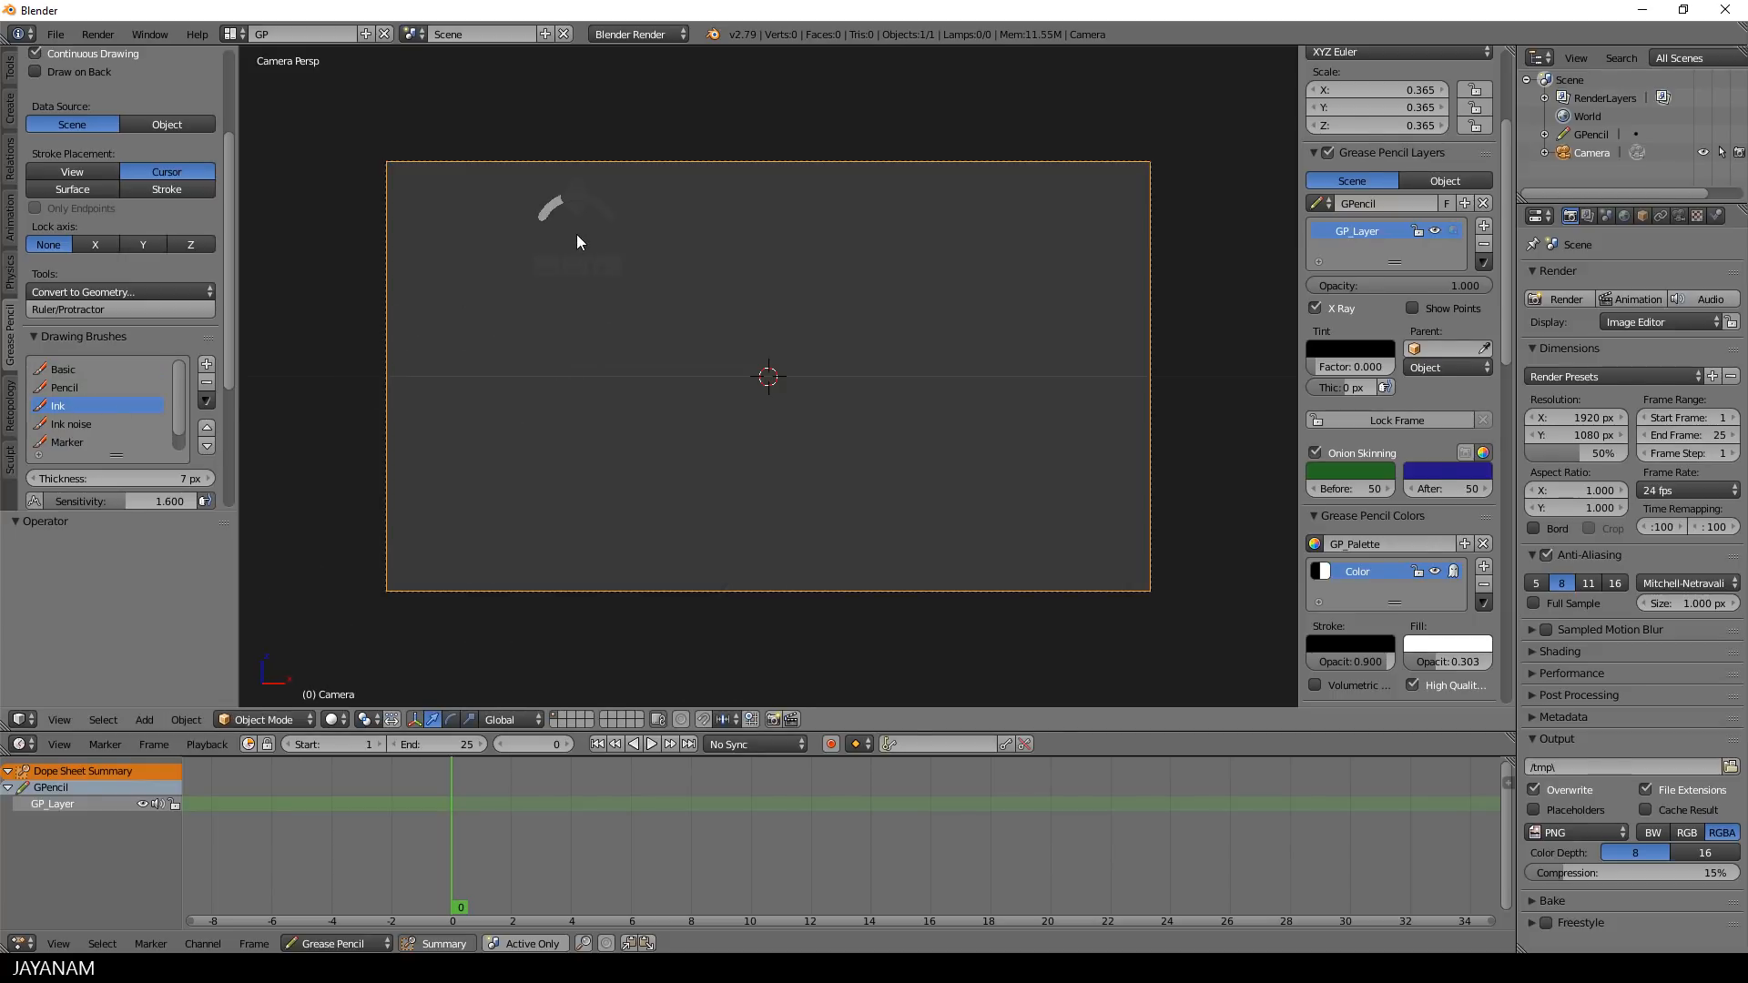
left_click_drag(547, 200, 574, 279)
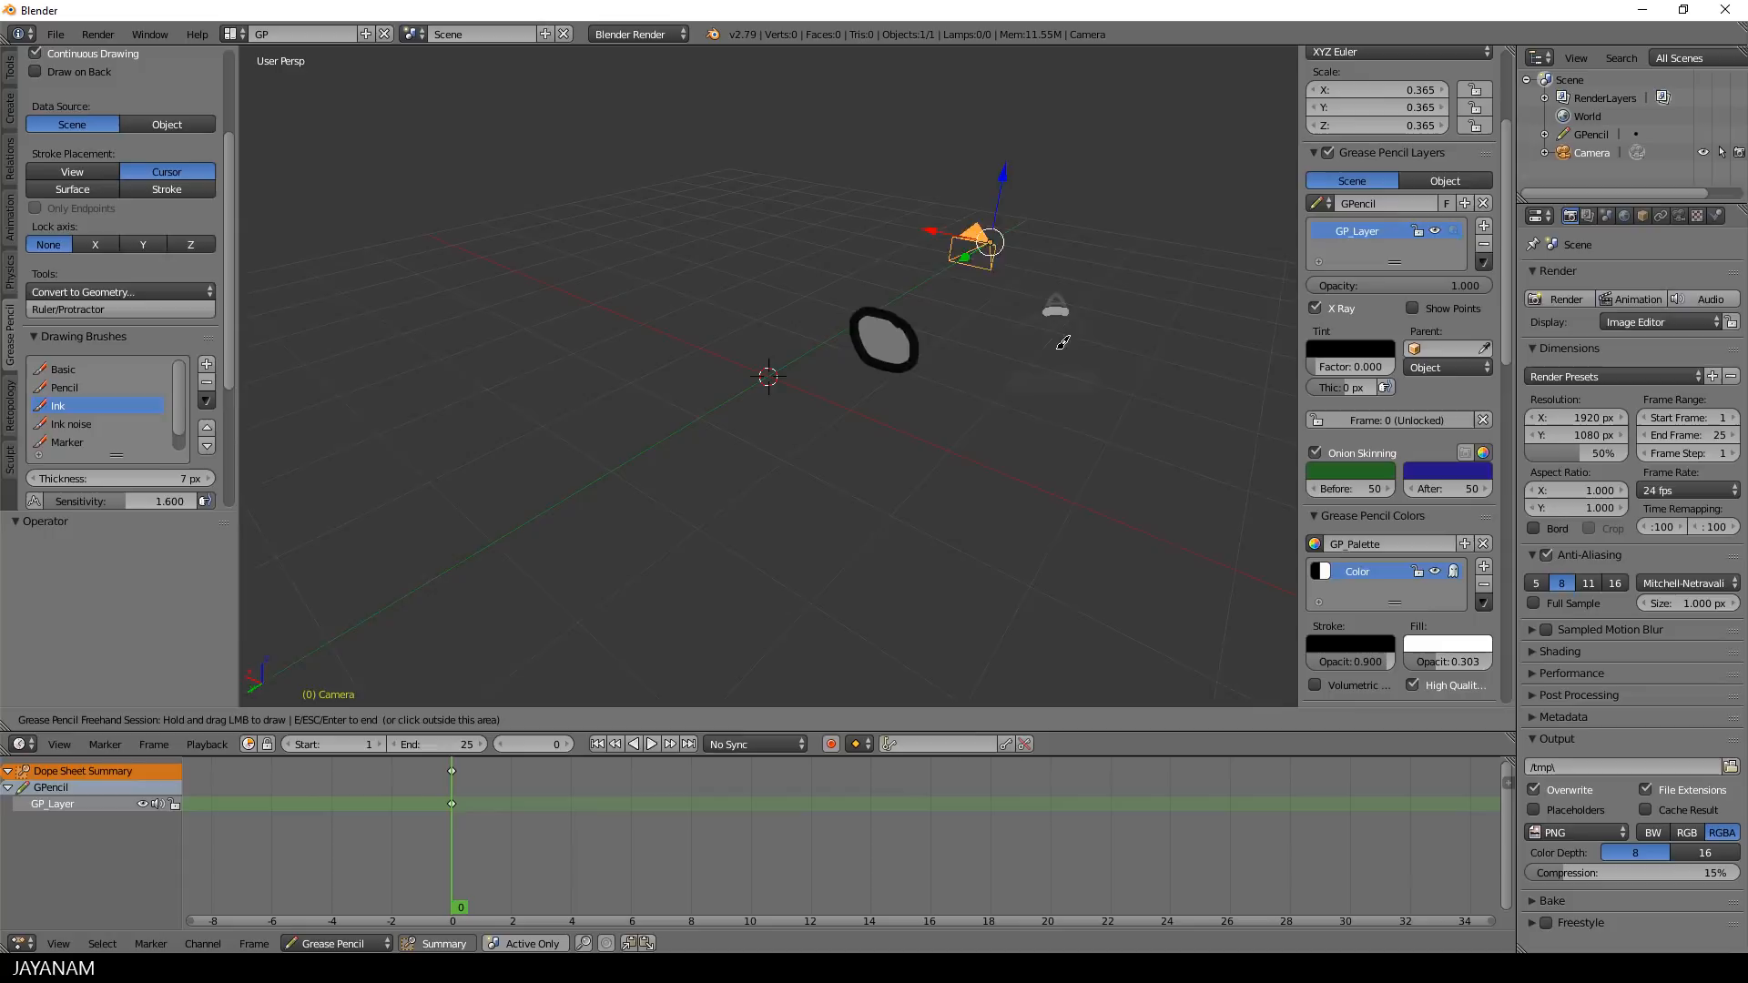
Return to camera view and switch the grease pencil to Edit Strokes mode
key("KP_1")
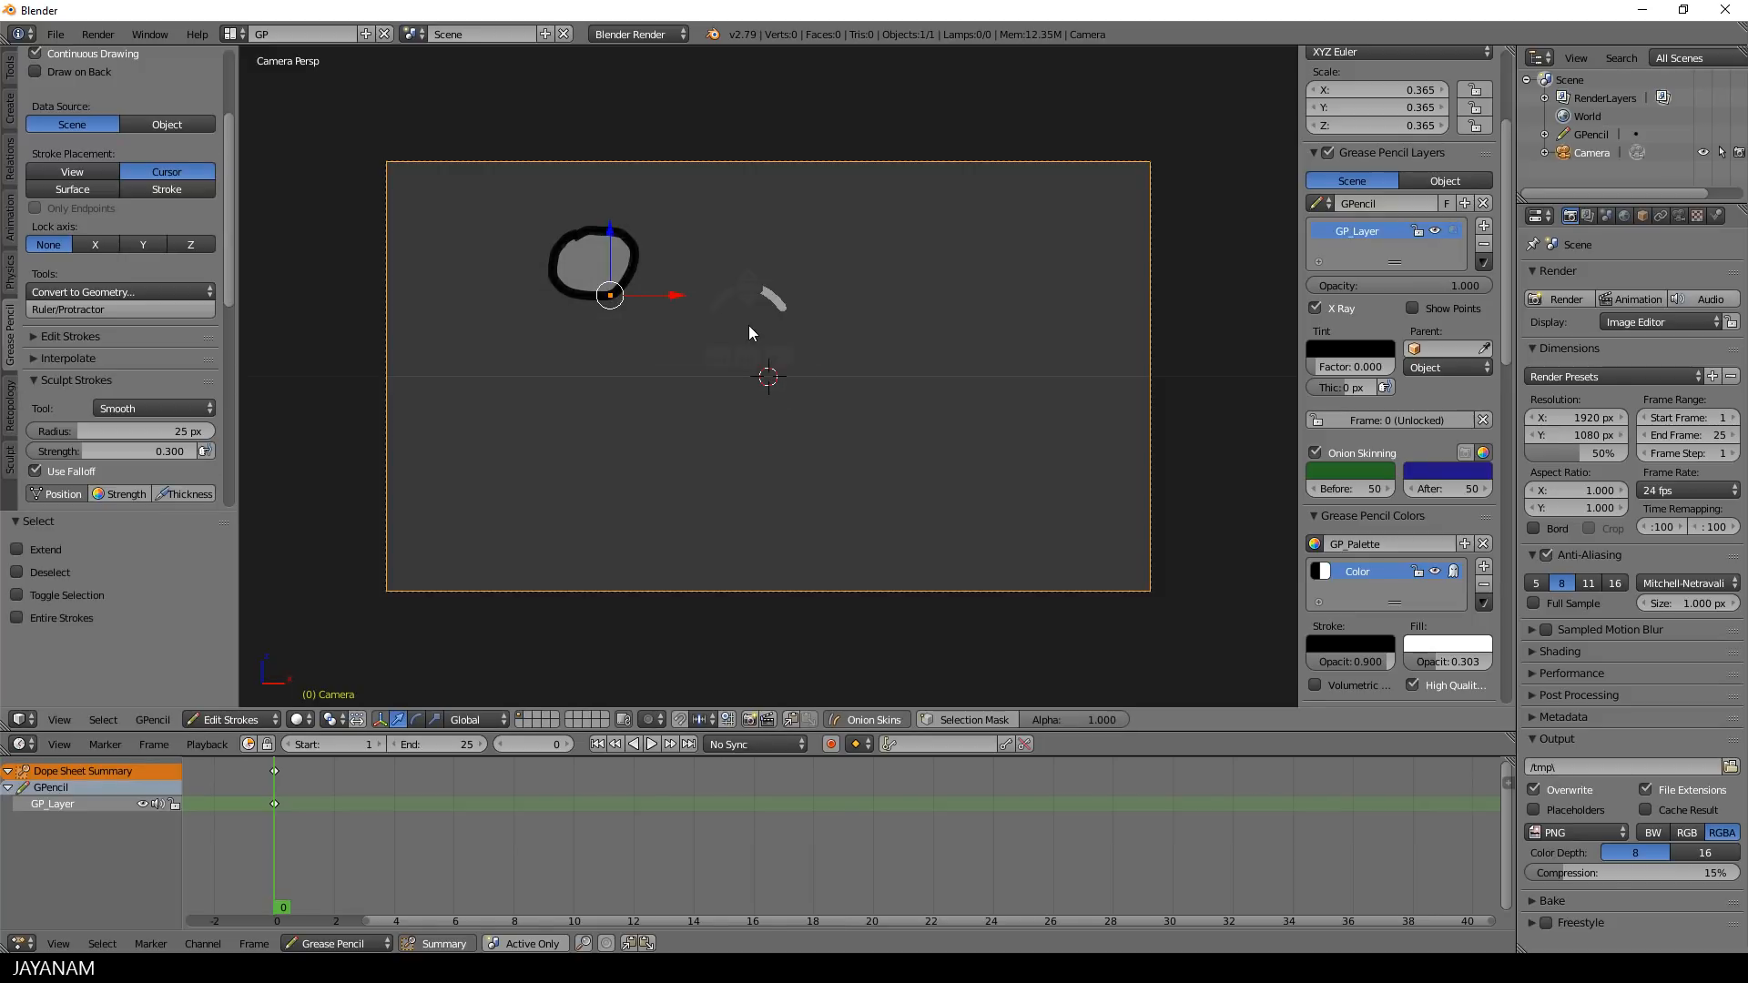
Rotate stroke points with Connected proportional editing, then delete the shape's frame 0 keyframe
key("g")
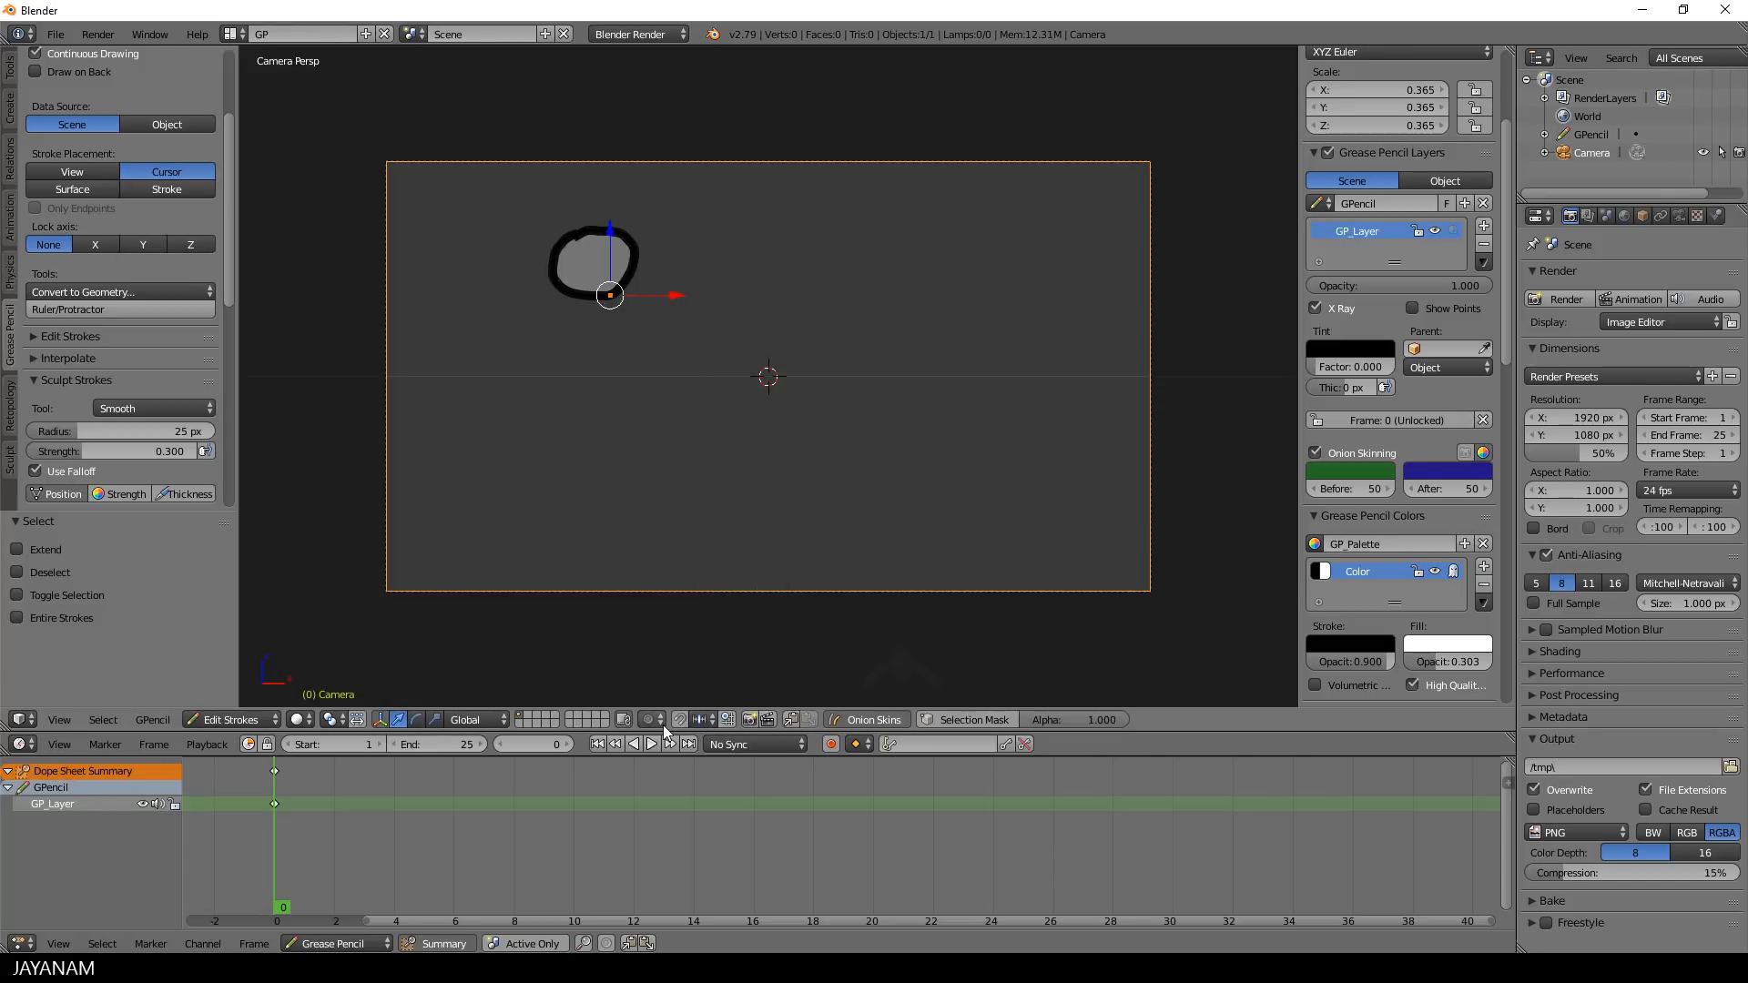
left_click(701, 719)
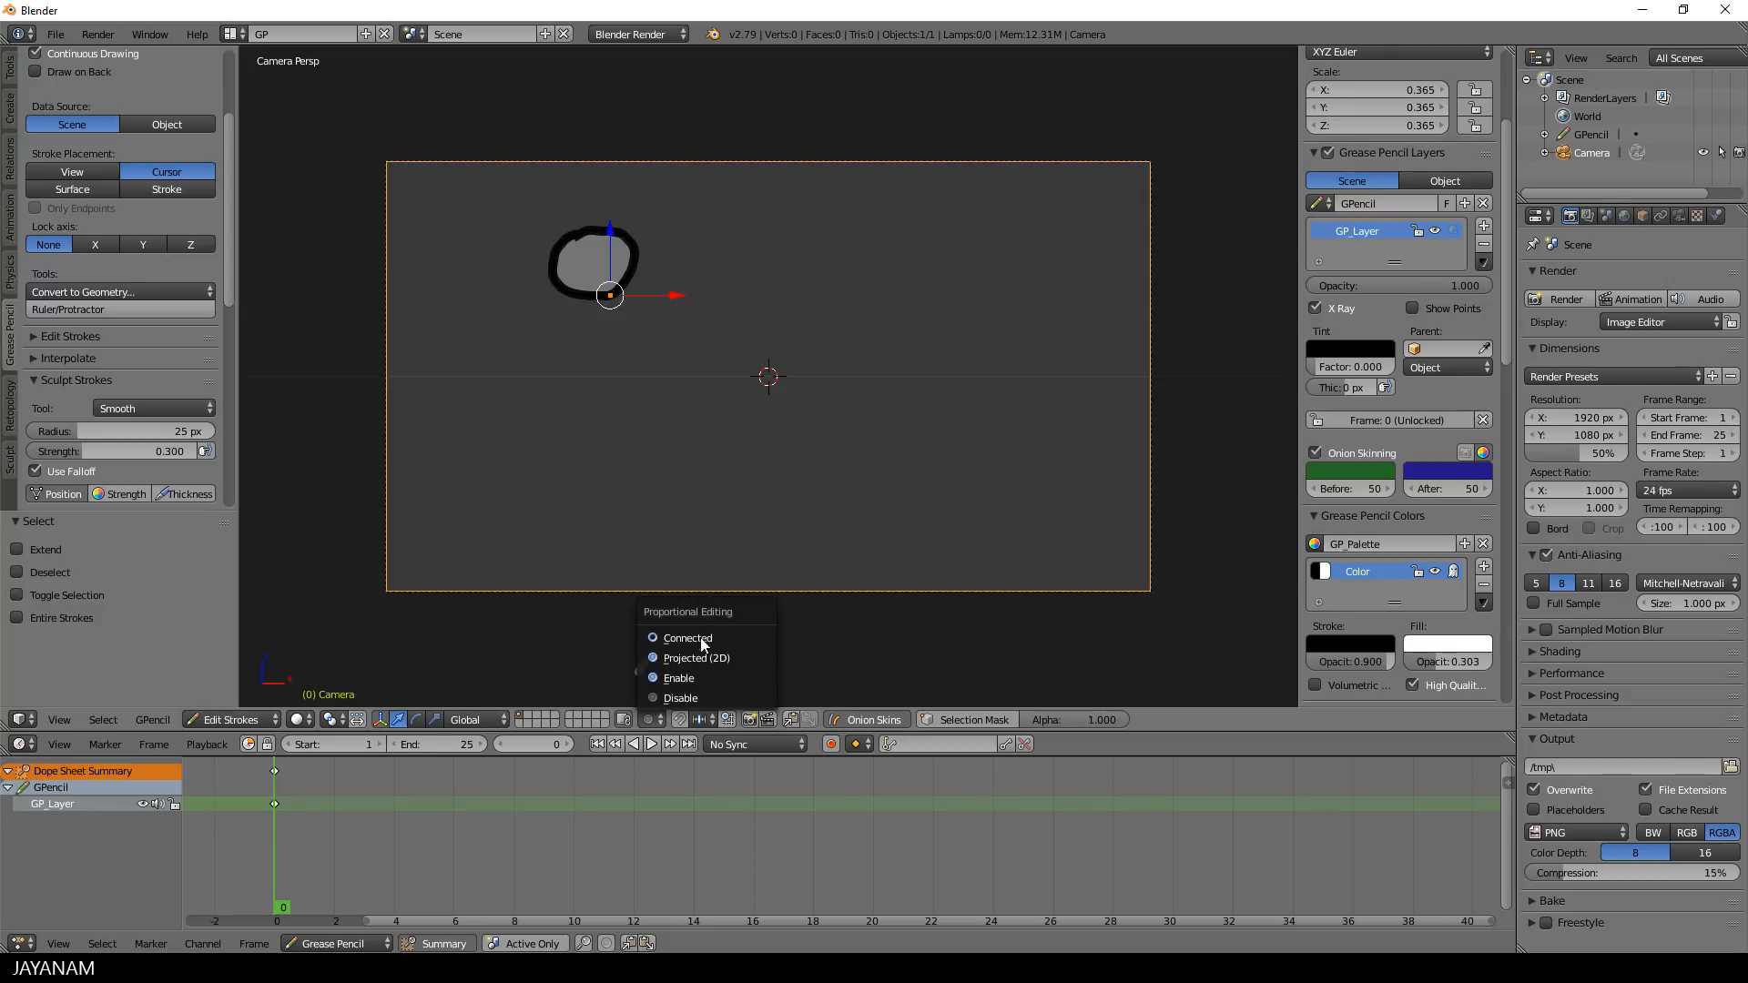
left_click(688, 637)
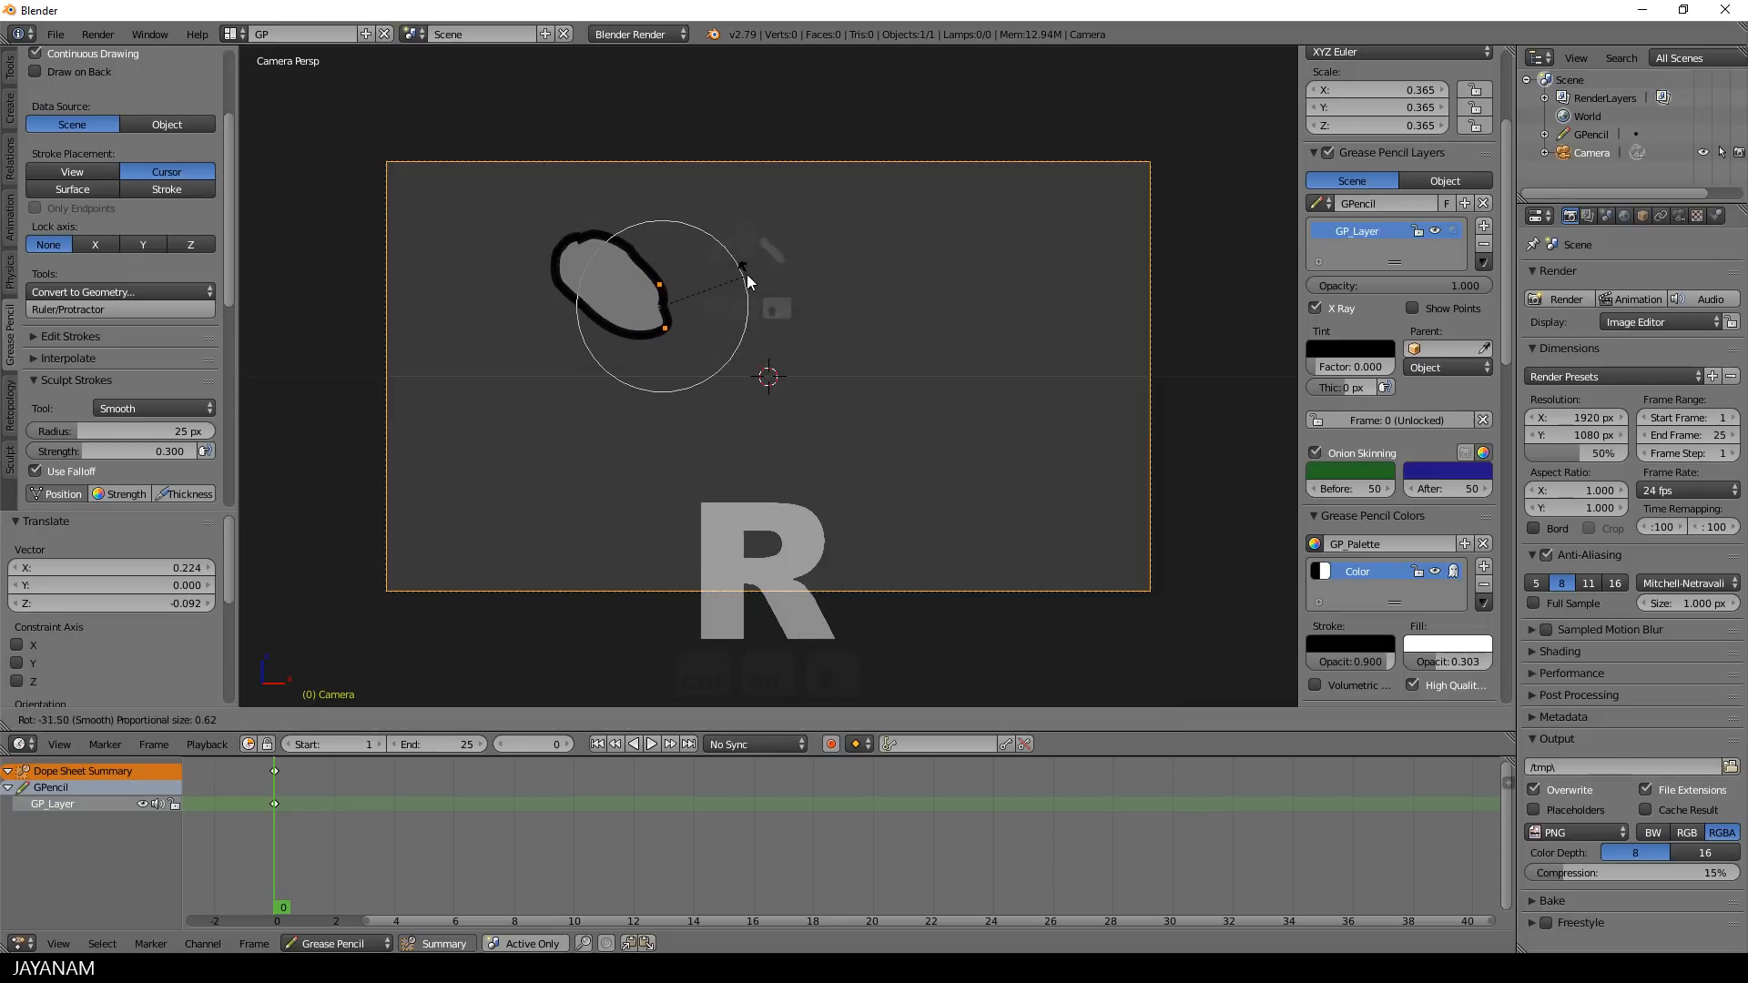
left_click_drag(747, 279, 736, 373)
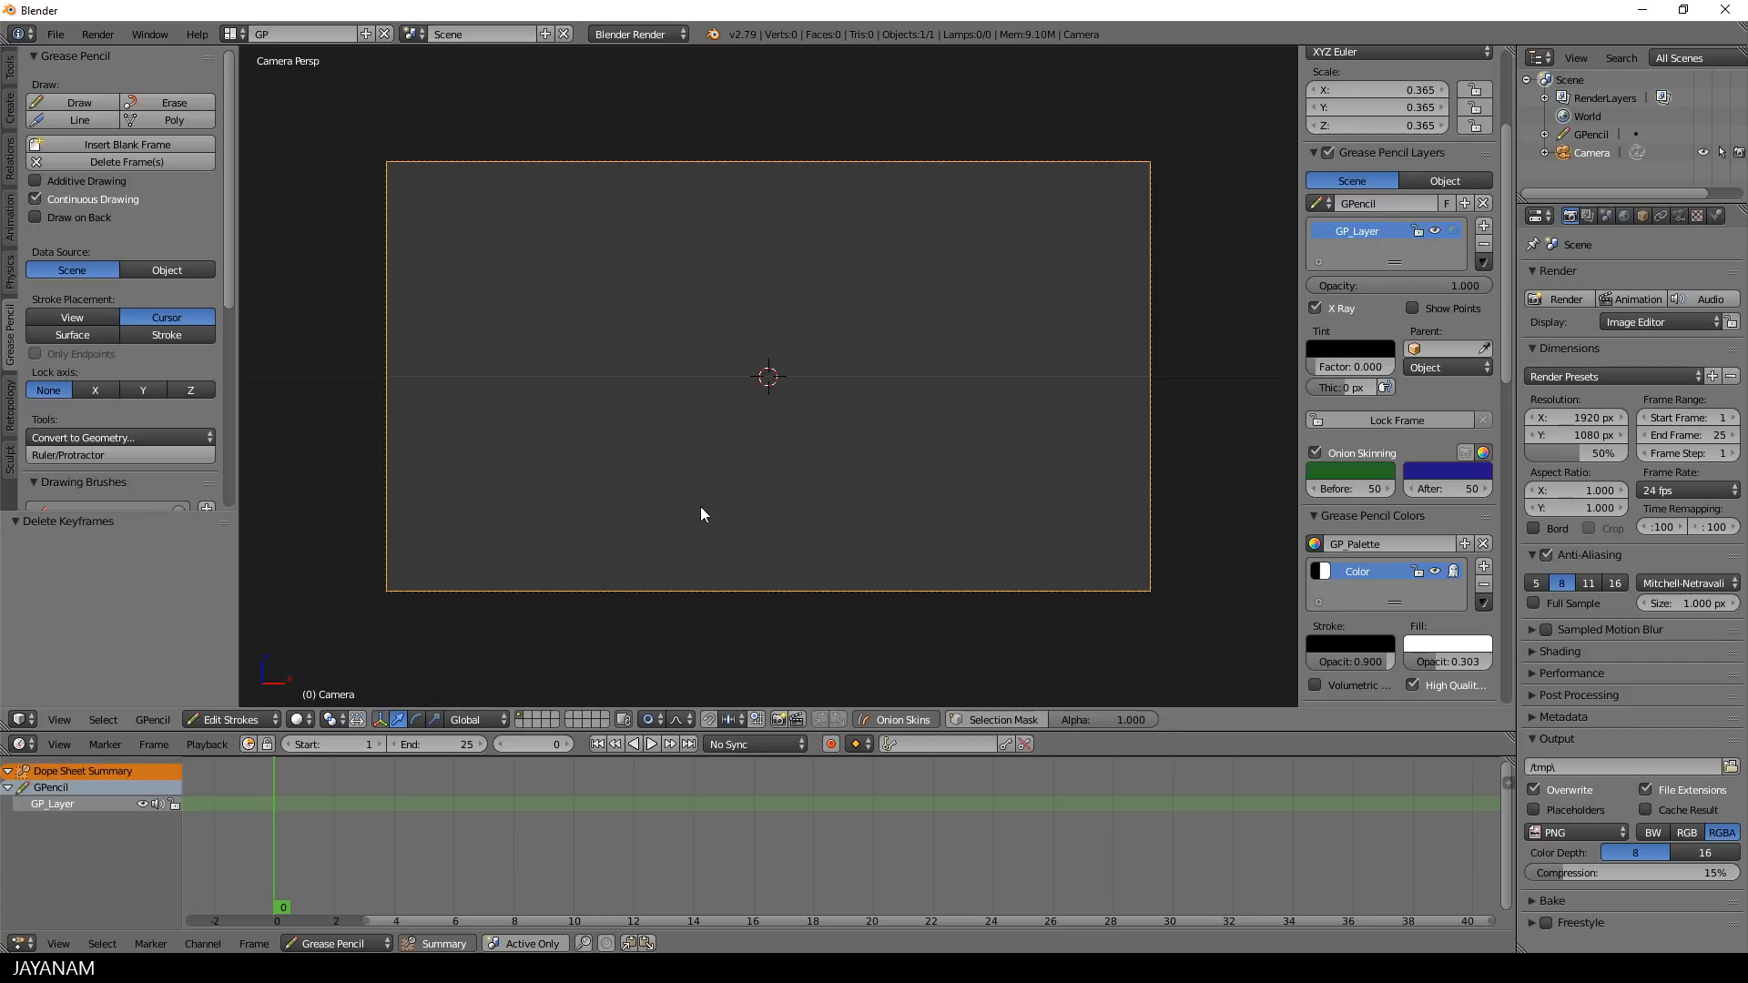
Save the GP layout as the startup file, then close and relaunch Blender
left_click(53, 34)
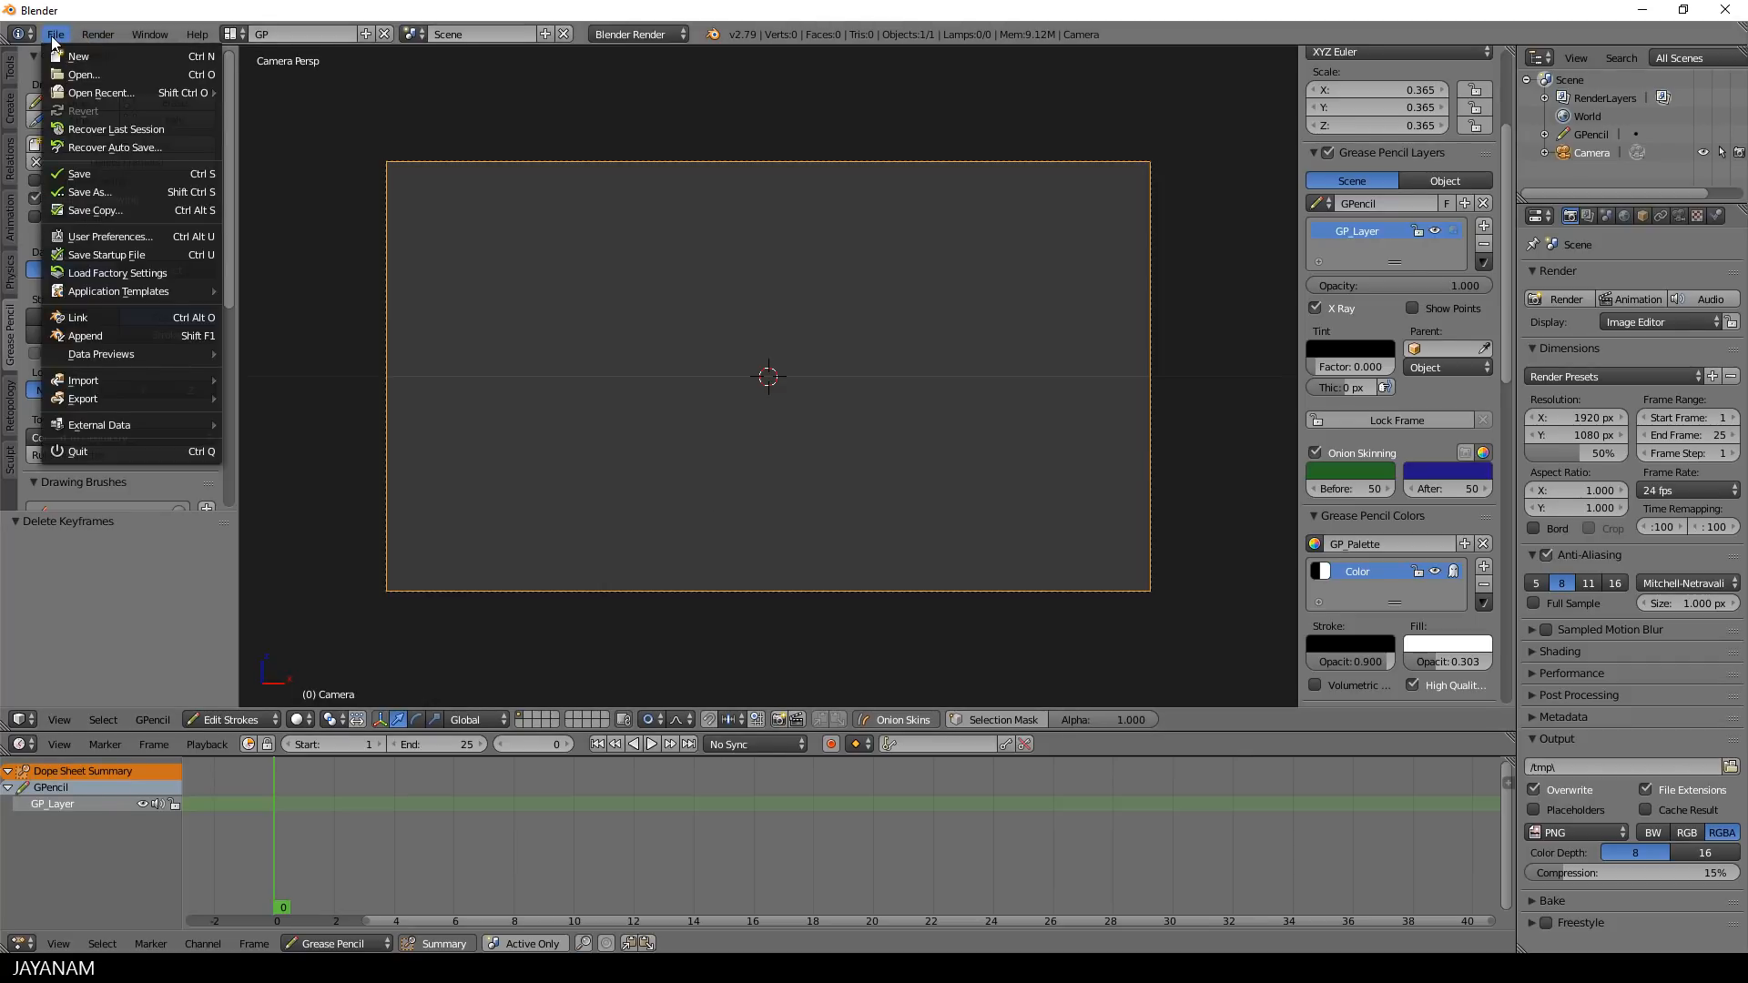
mouse_move(106, 254)
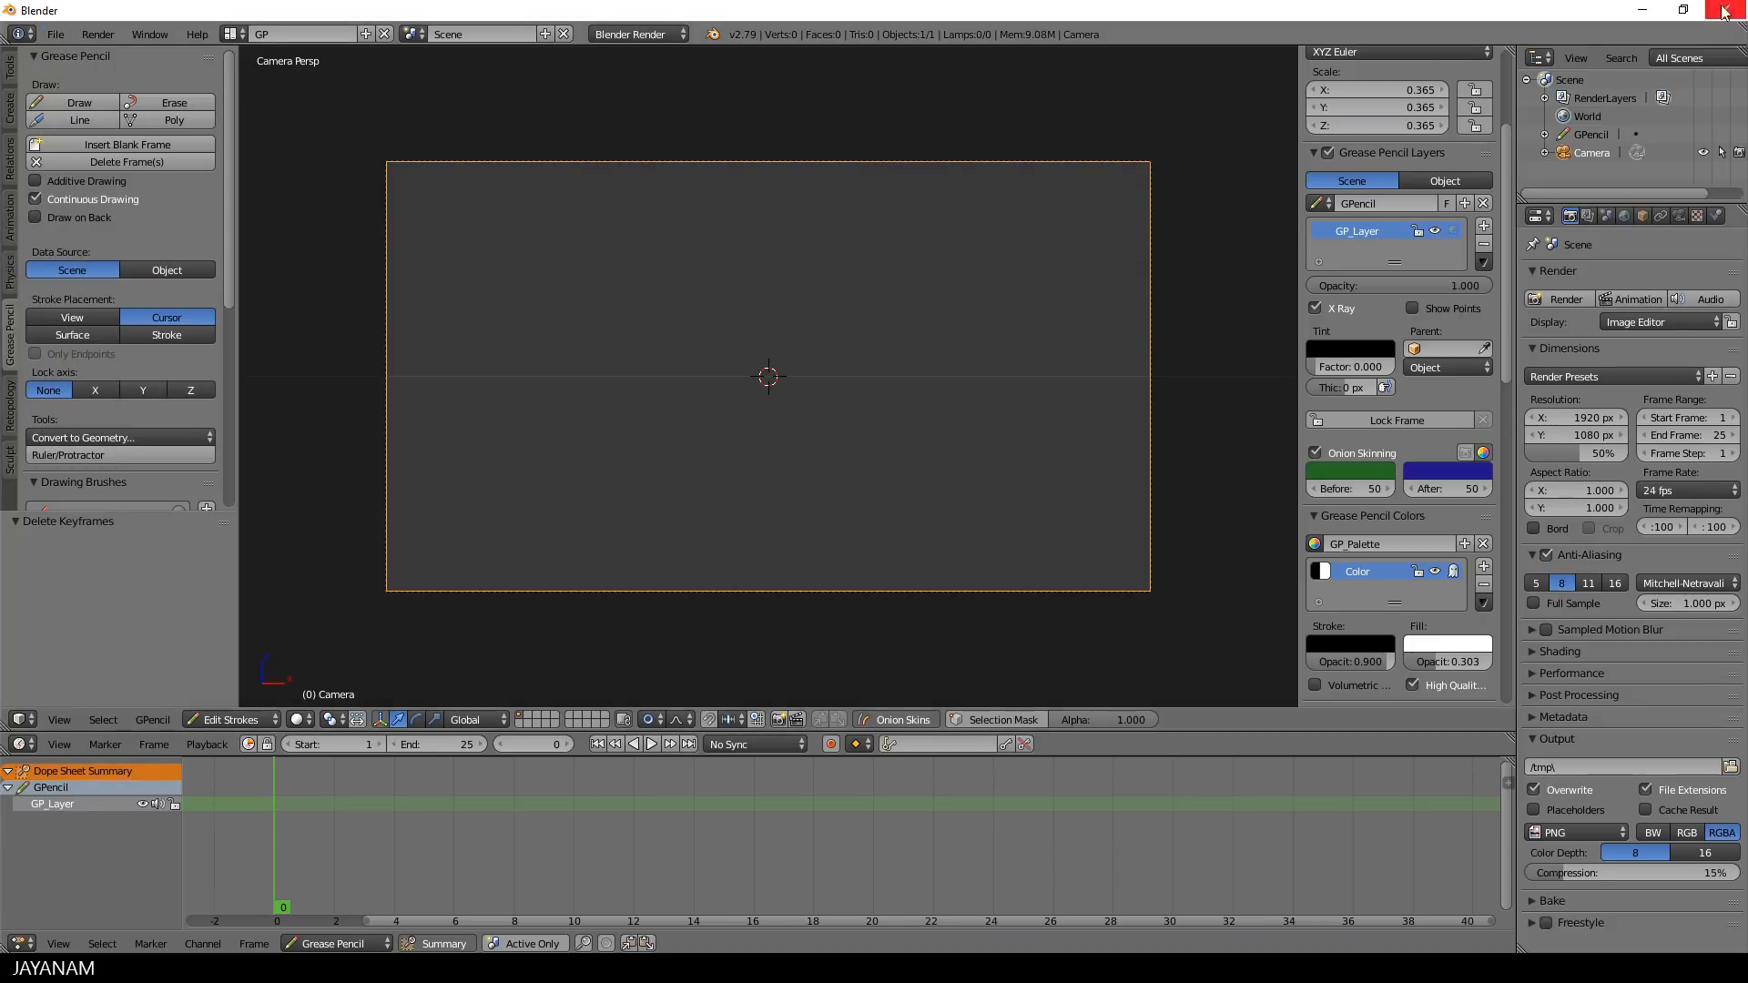
left_click(1723, 10)
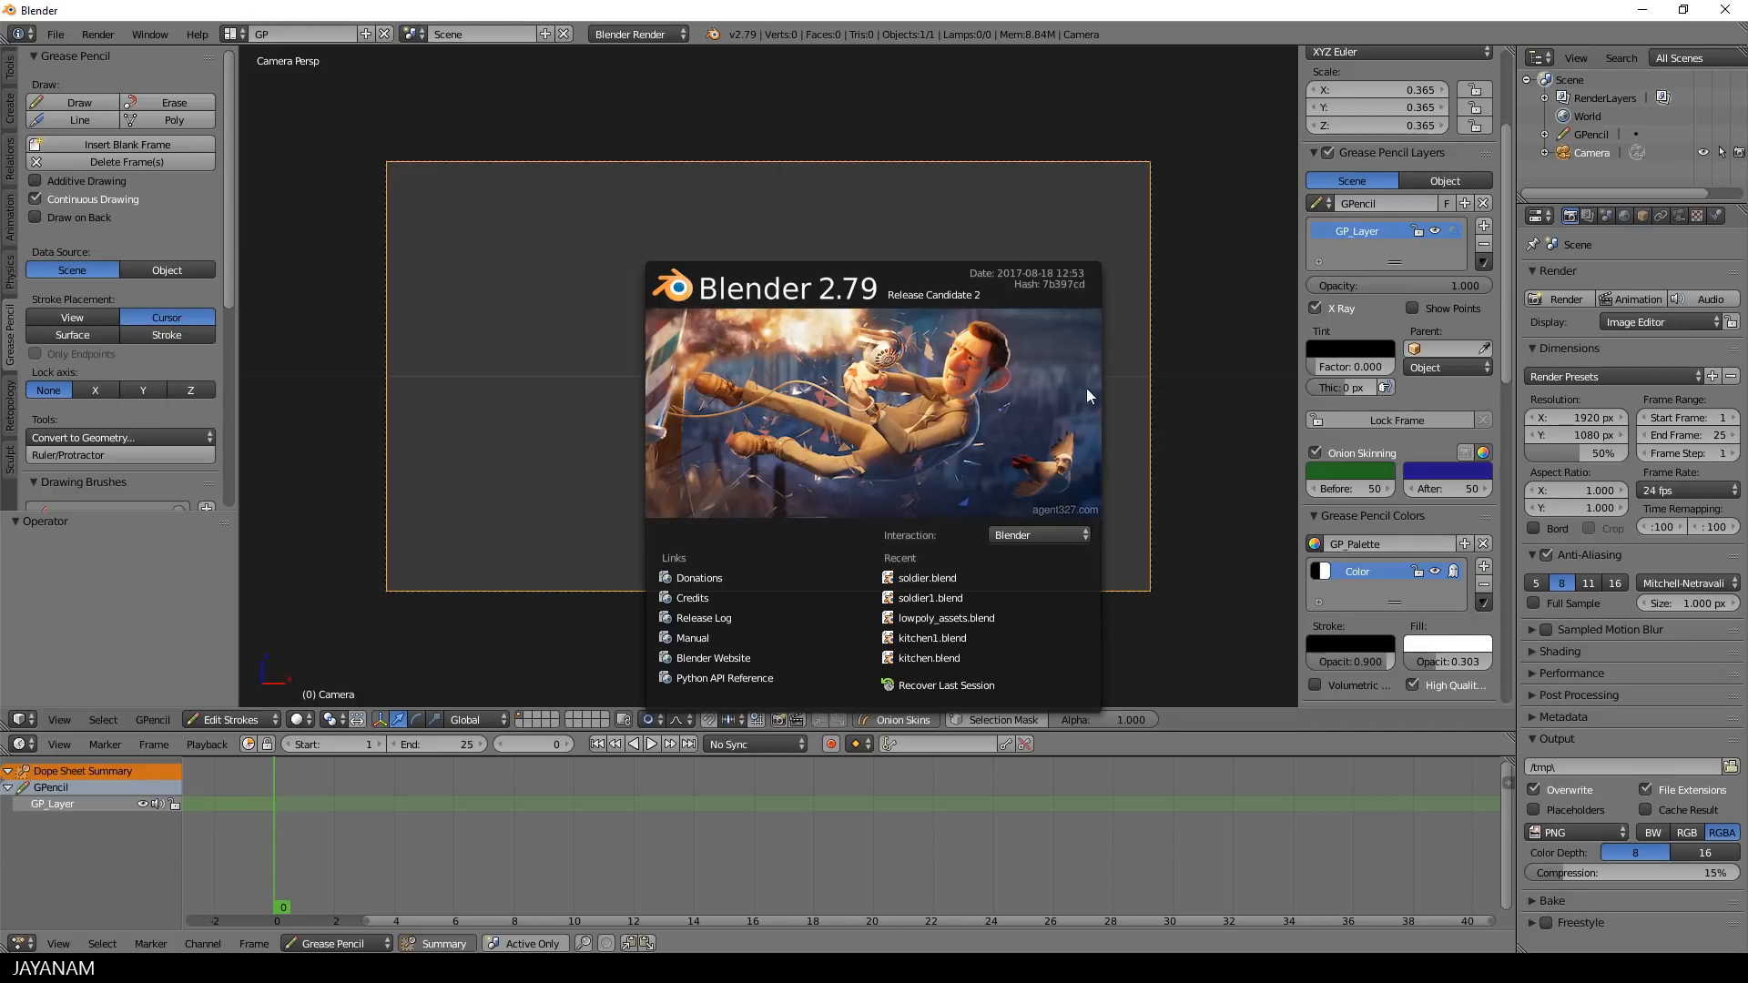
Dismiss the splash screen and draw a large grey-filled ink shape across the camera frame
left_click(822, 520)
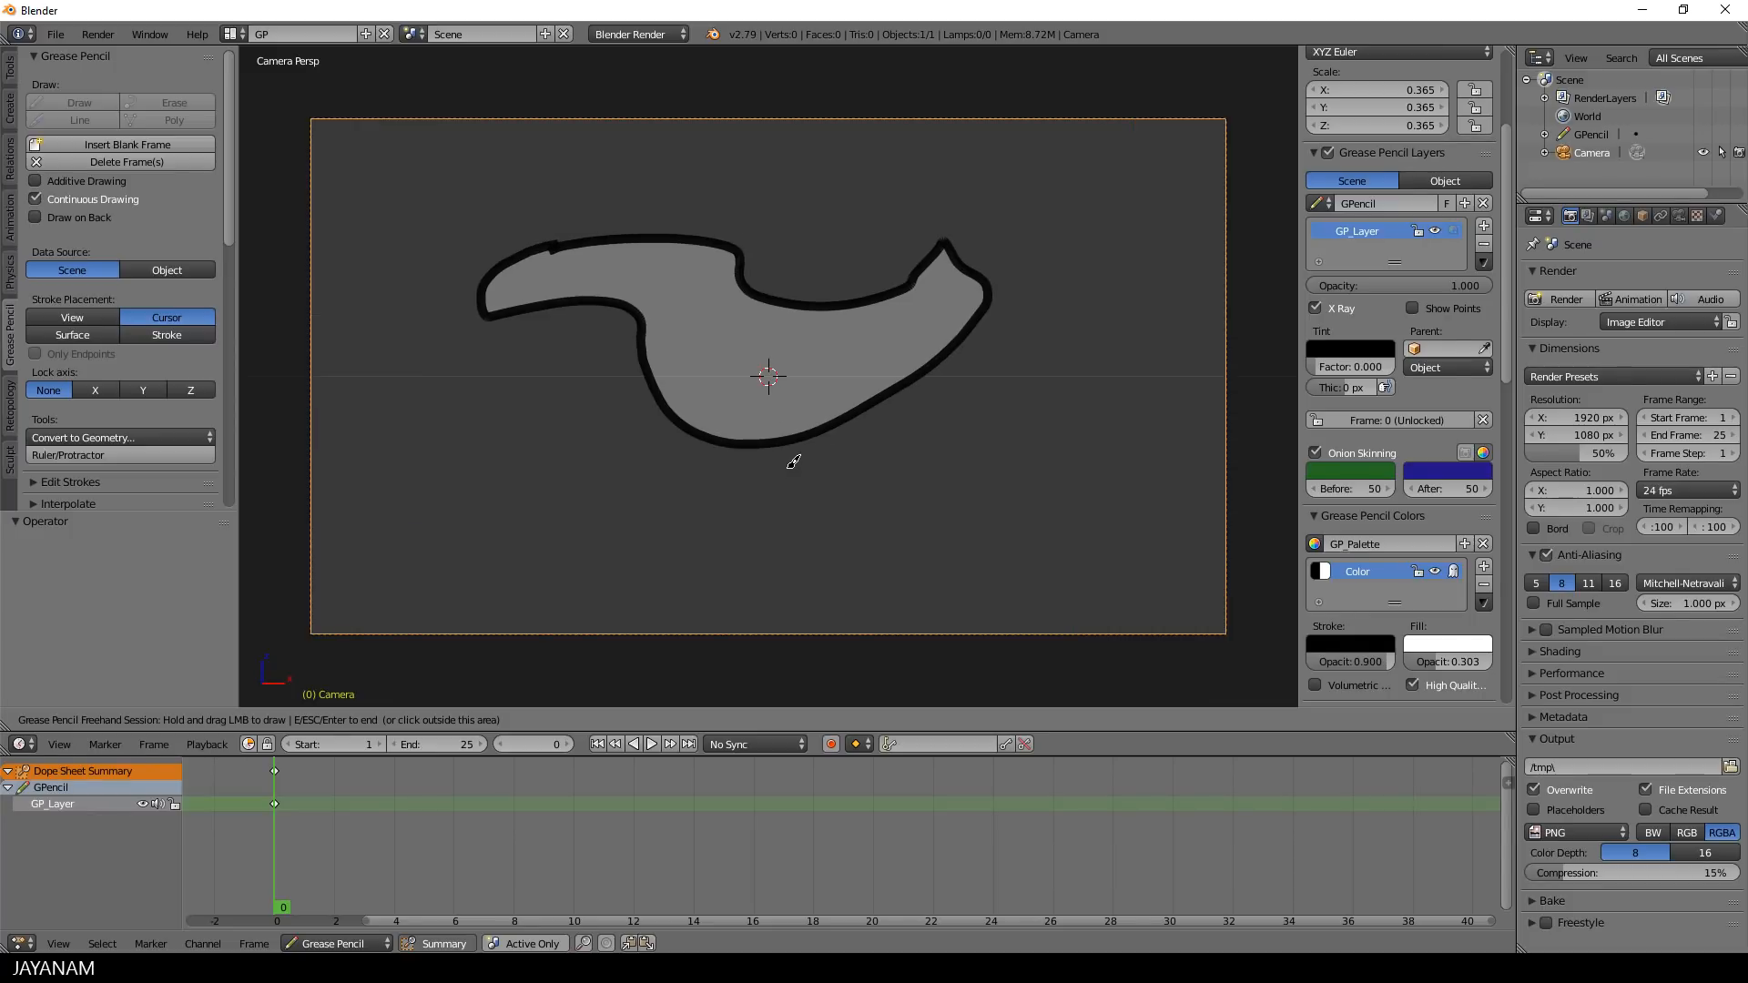
mouse_move(734, 452)
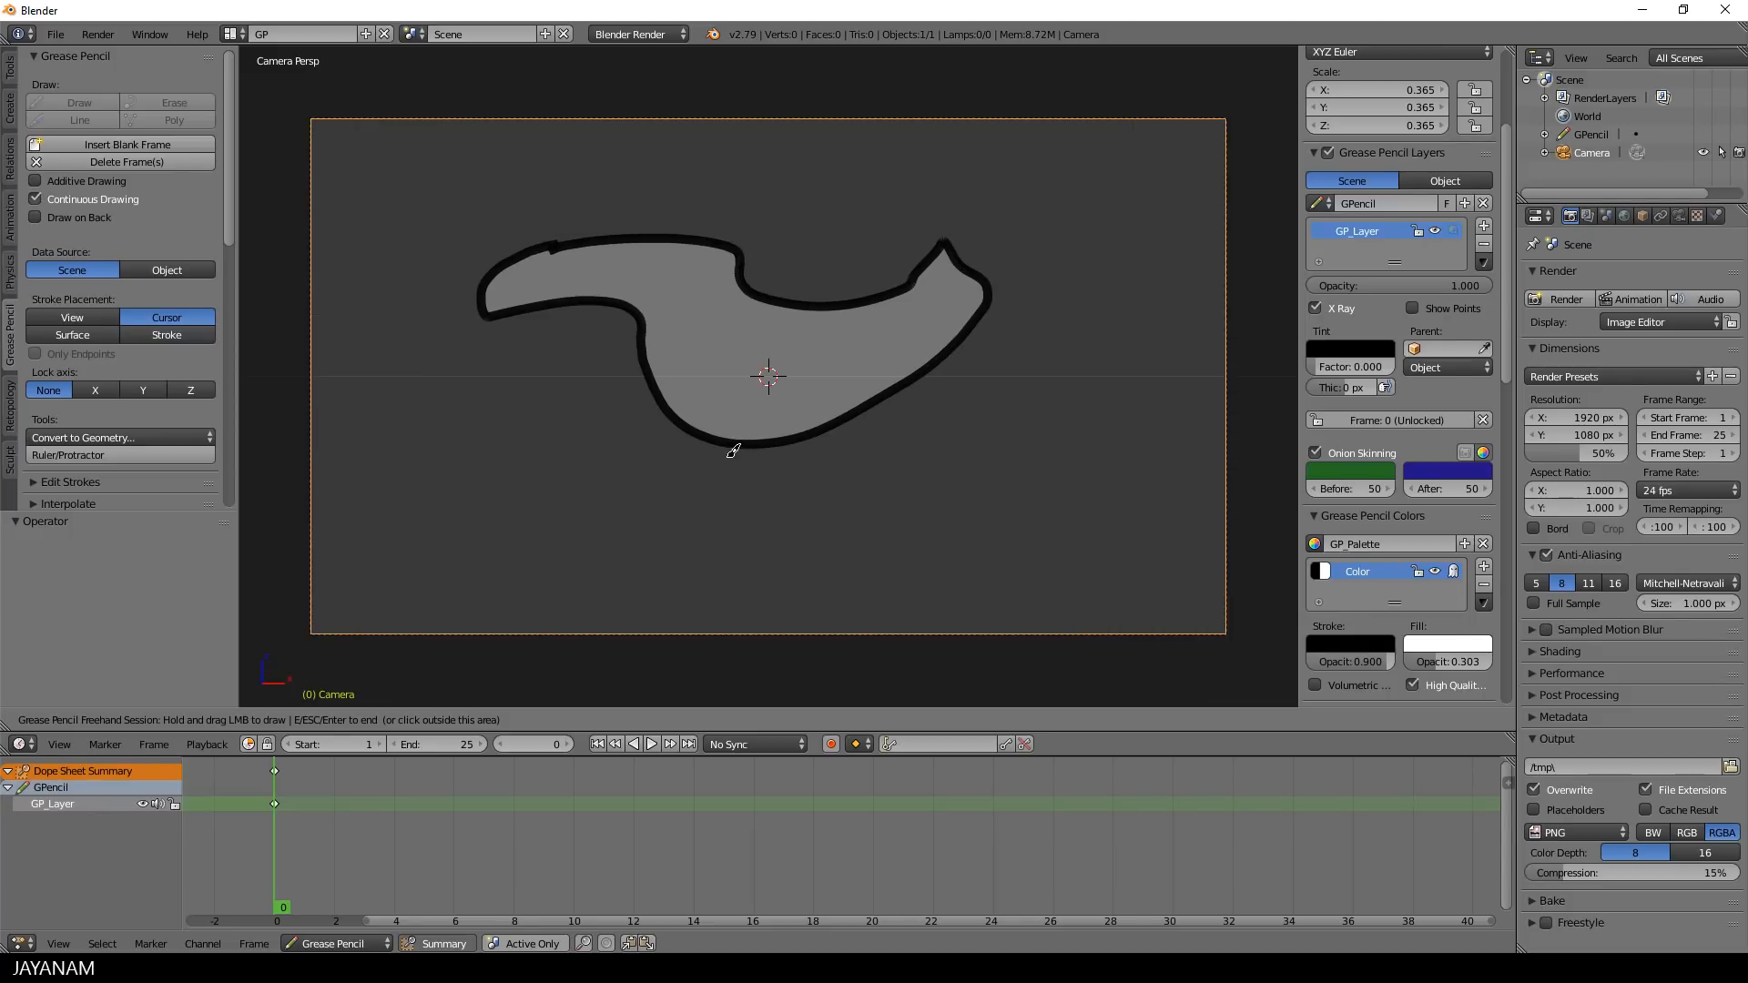